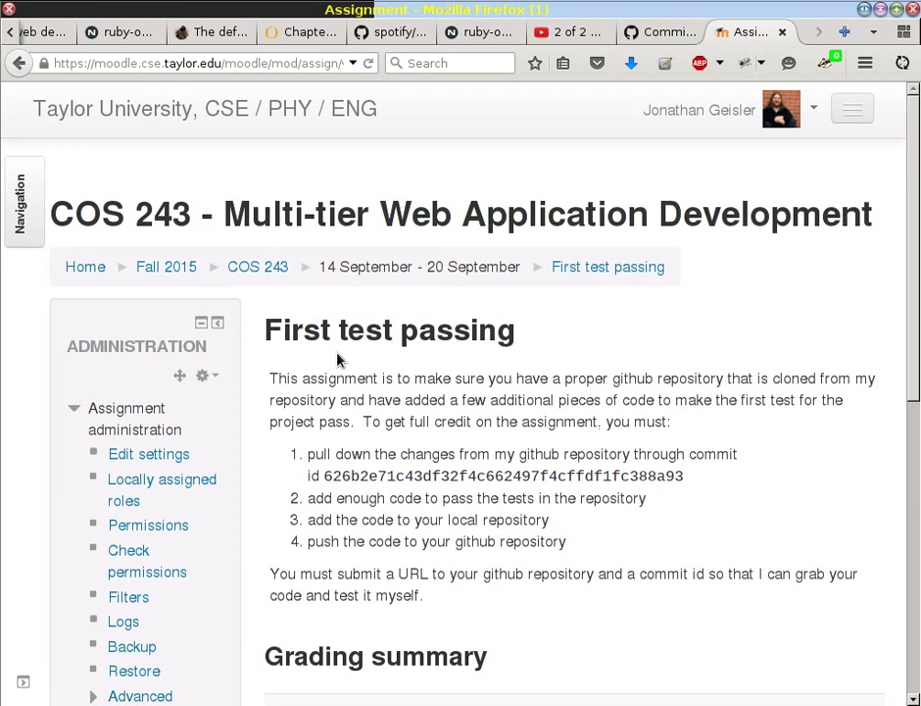
{"action": "mouse_move", "coordinate": [455, 505]}
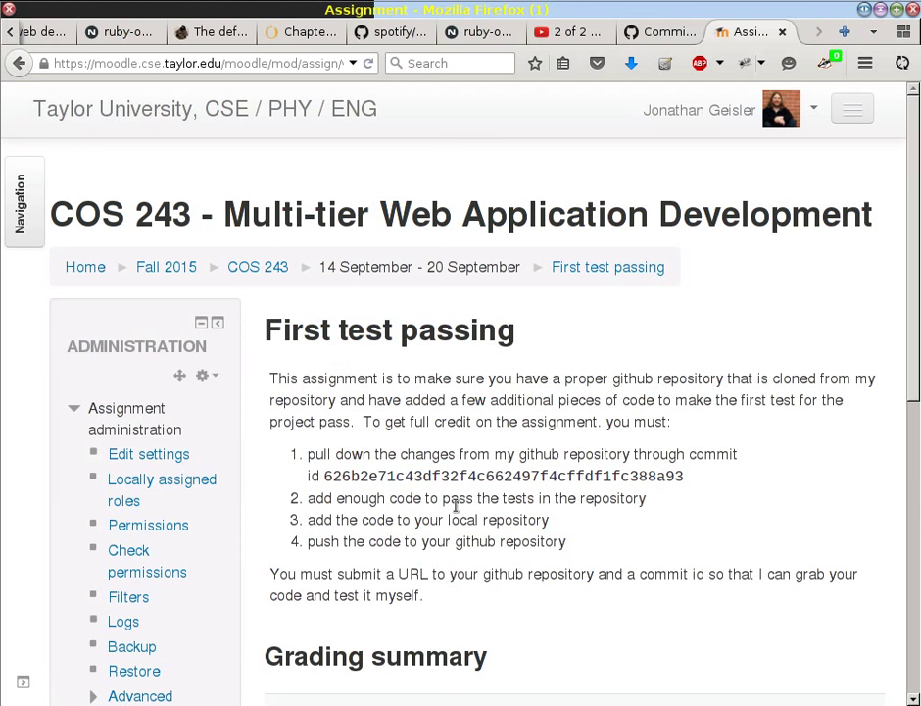
{"action": "mouse_move", "coordinate": [553, 462]}
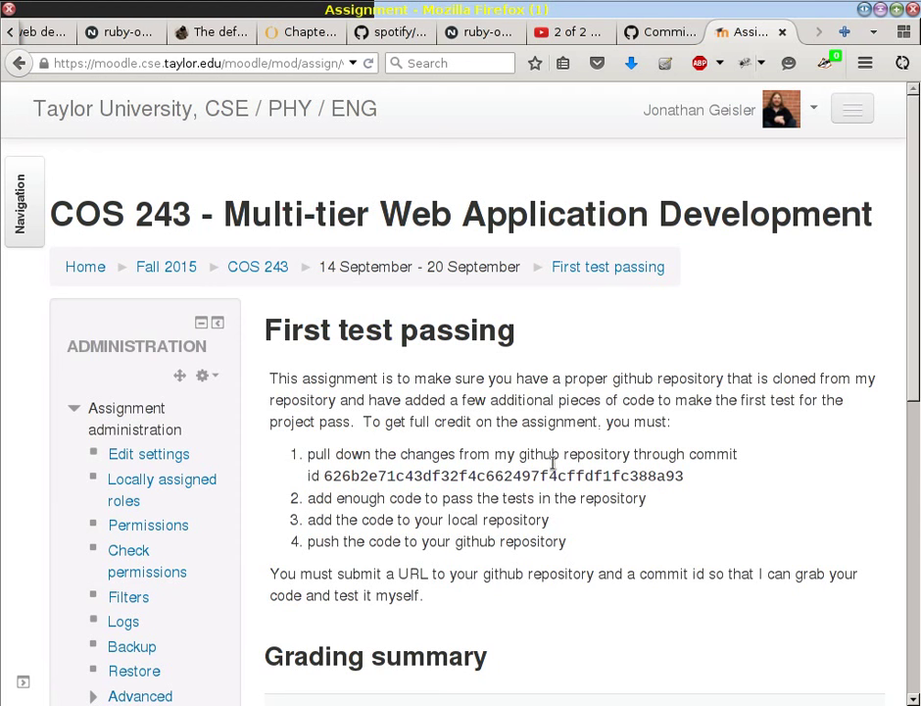
{"action": "mouse_move", "coordinate": [553, 470]}
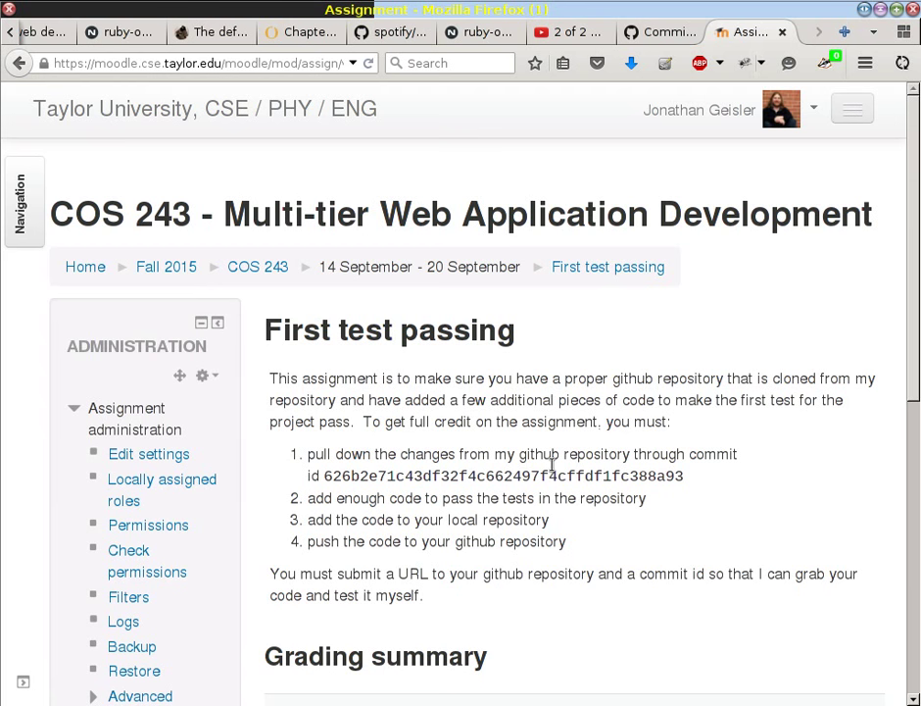
- Switch from the Moodle assignment to the GitHub commit history tab
{"action": "left_click", "coordinate": [657, 31]}
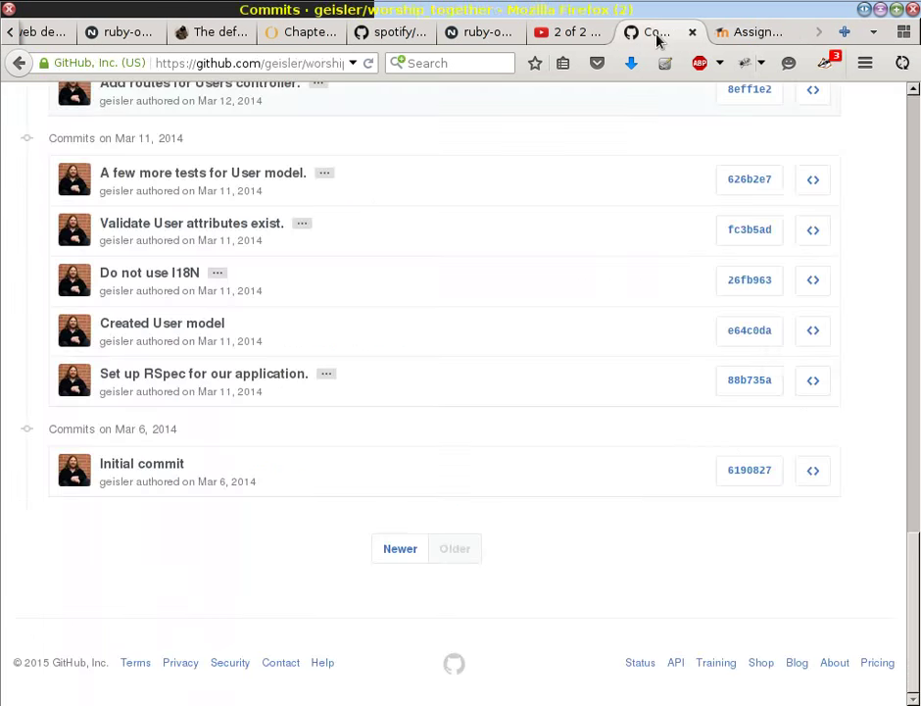
{"action": "mouse_move", "coordinate": [547, 461]}
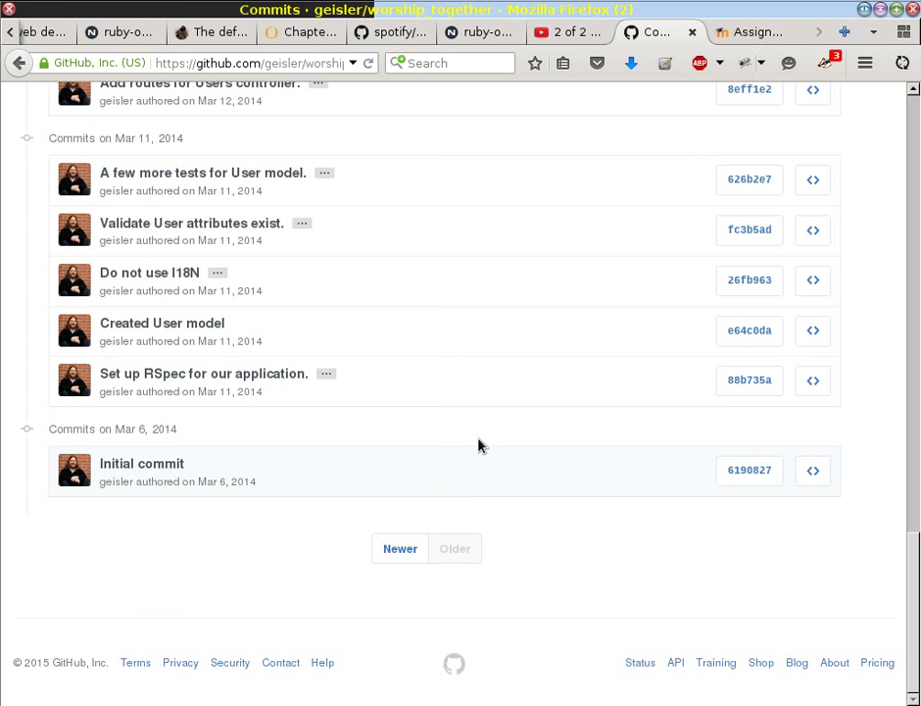
{"action": "mouse_move", "coordinate": [608, 435]}
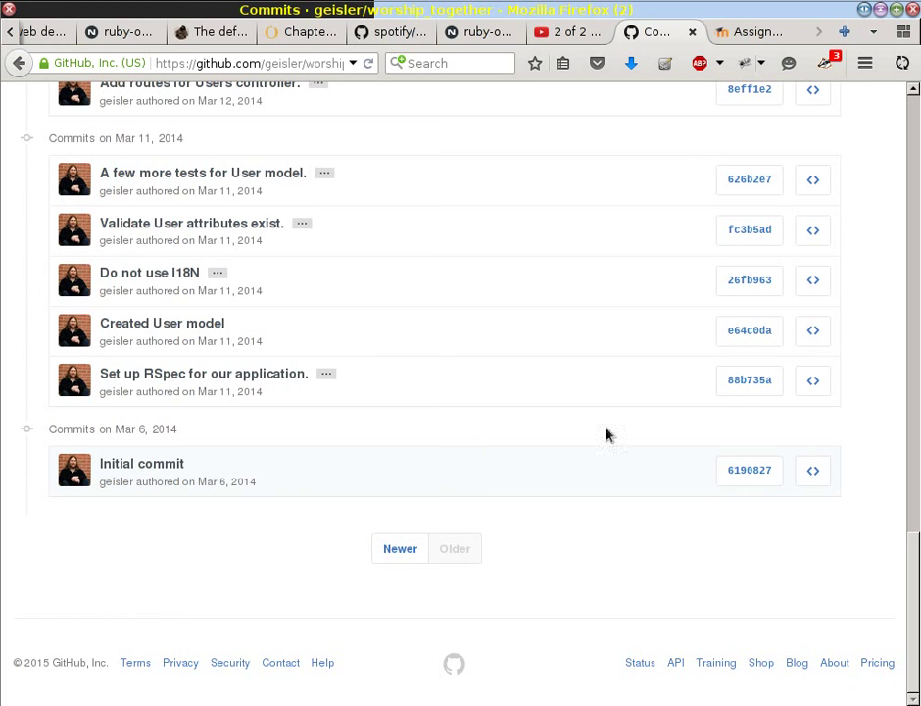
{"action": "mouse_move", "coordinate": [396, 431]}
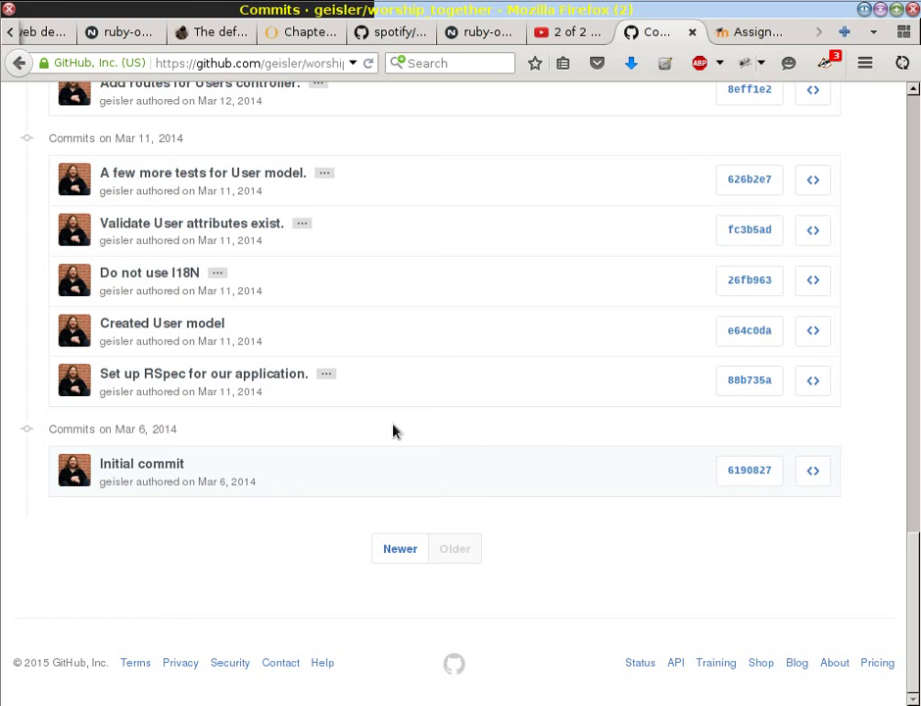
{"action": "mouse_move", "coordinate": [334, 472]}
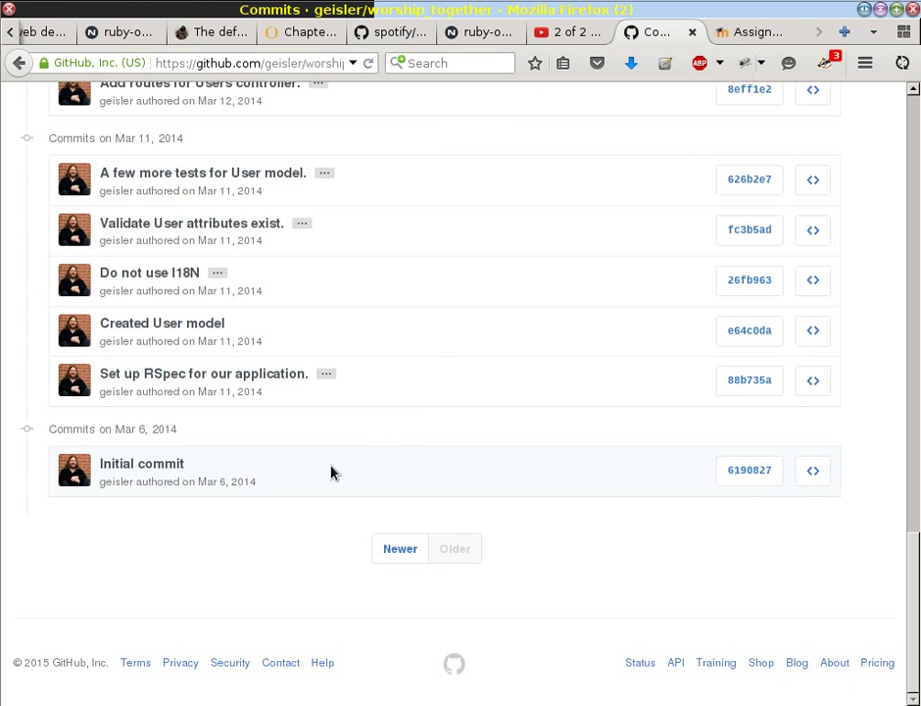
{"action": "mouse_move", "coordinate": [402, 251]}
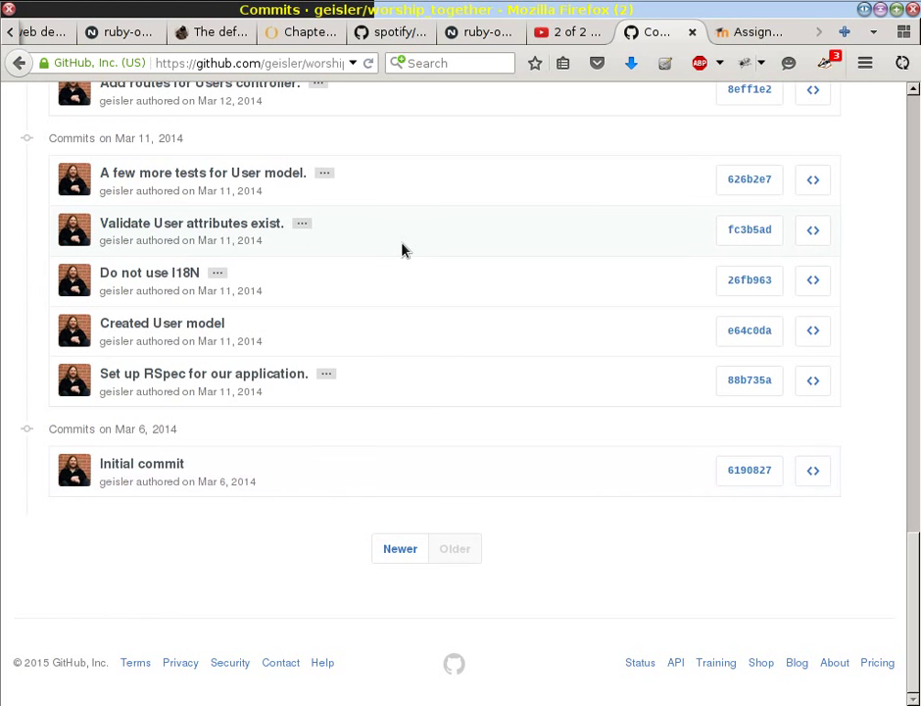
{"action": "mouse_move", "coordinate": [427, 110]}
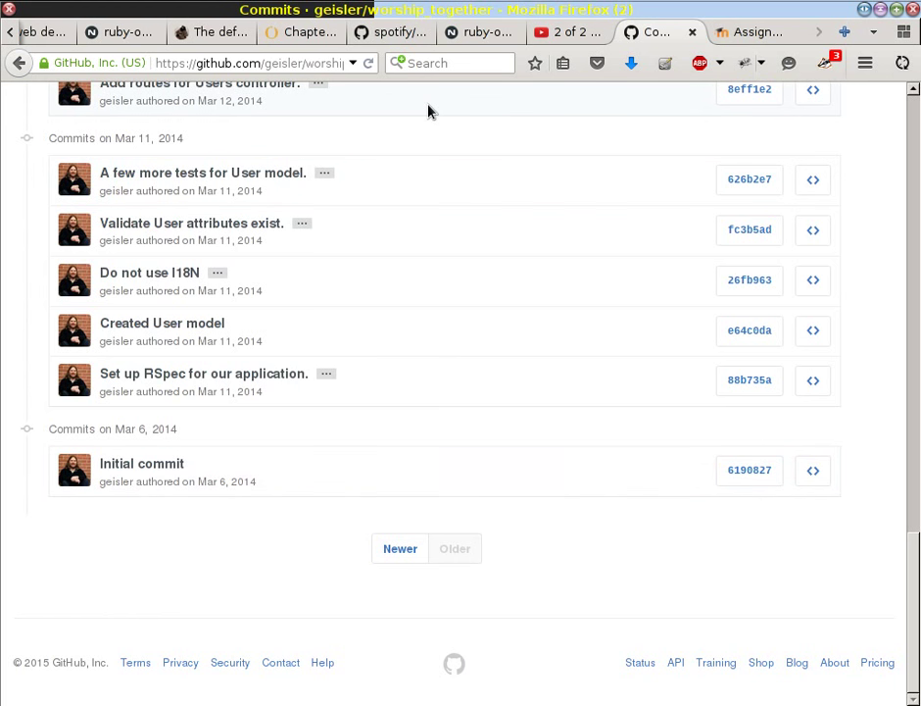
{"action": "mouse_move", "coordinate": [455, 61]}
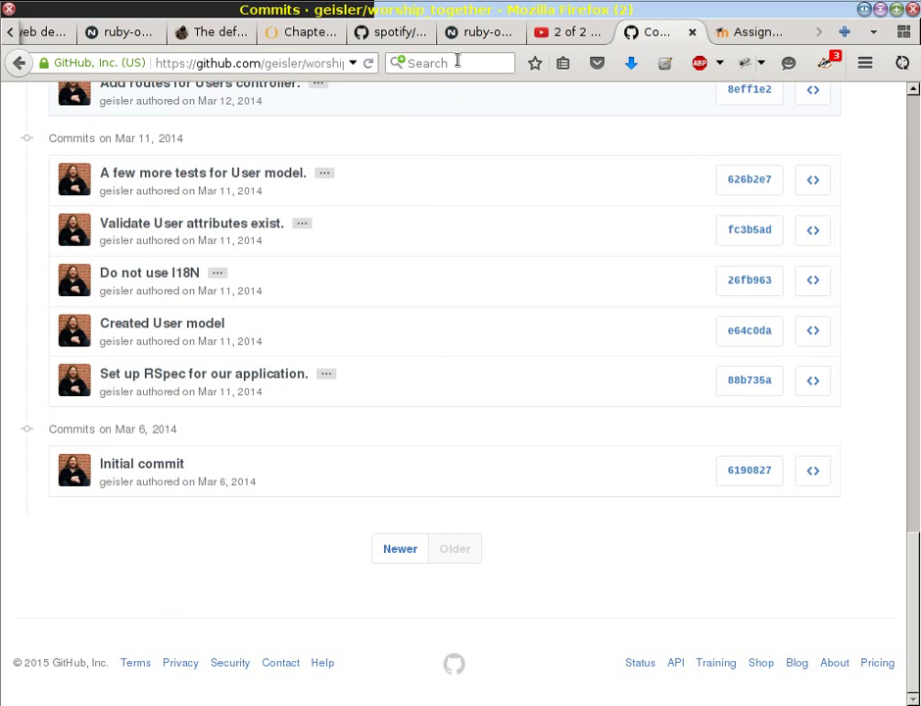
{"action": "mouse_move", "coordinate": [480, 32]}
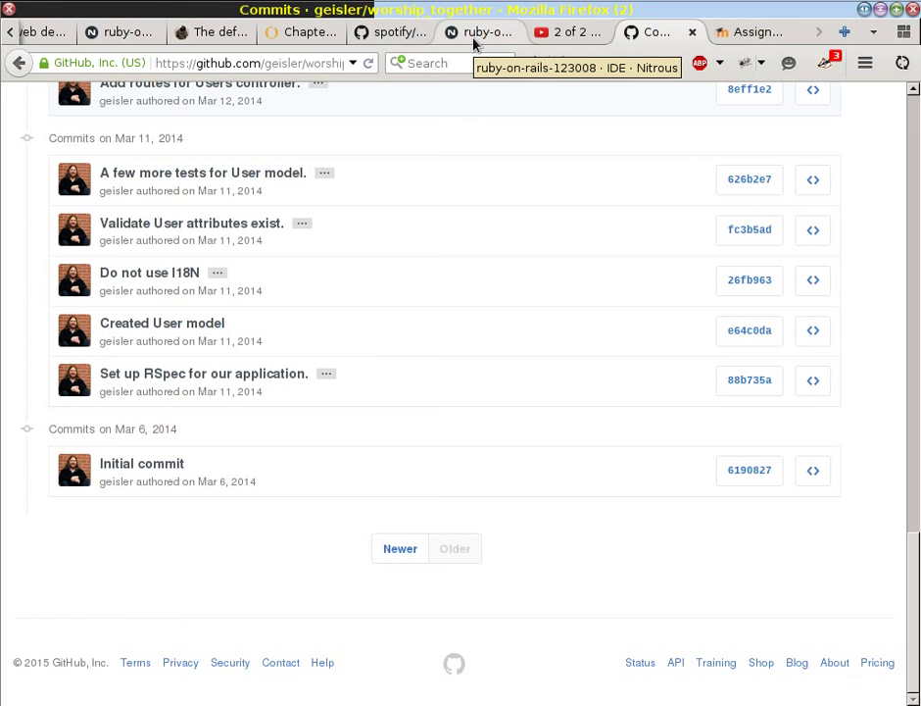
- Return to the Nitrous terminal to begin the 'git remote add public' command
{"action": "left_click", "coordinate": [479, 32]}
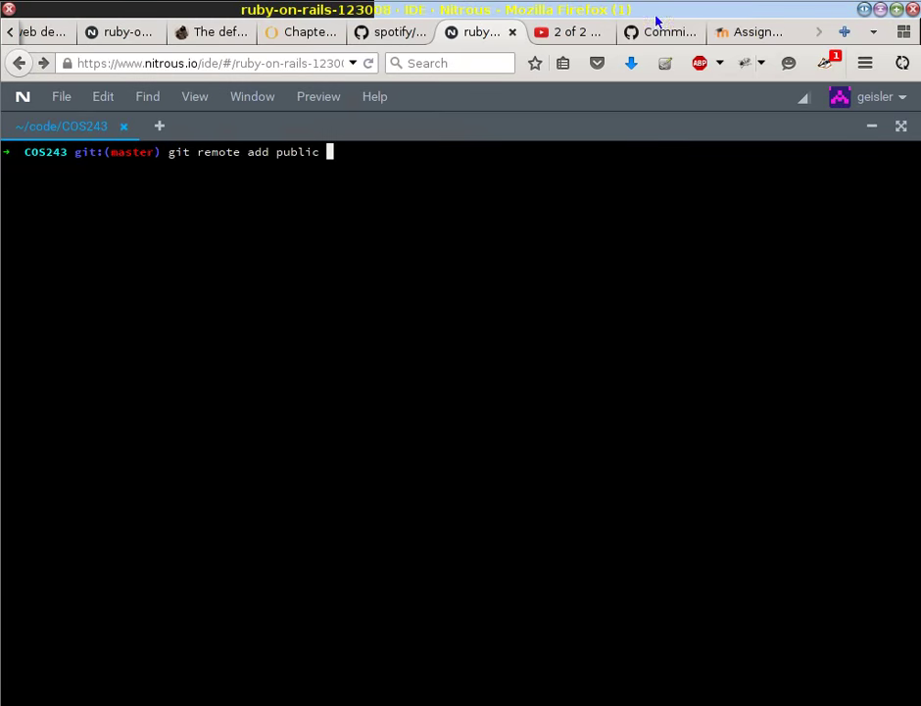
- Select the worship_together repository's HTTPS clone address on GitHub for copying
{"action": "left_click", "coordinate": [659, 31]}
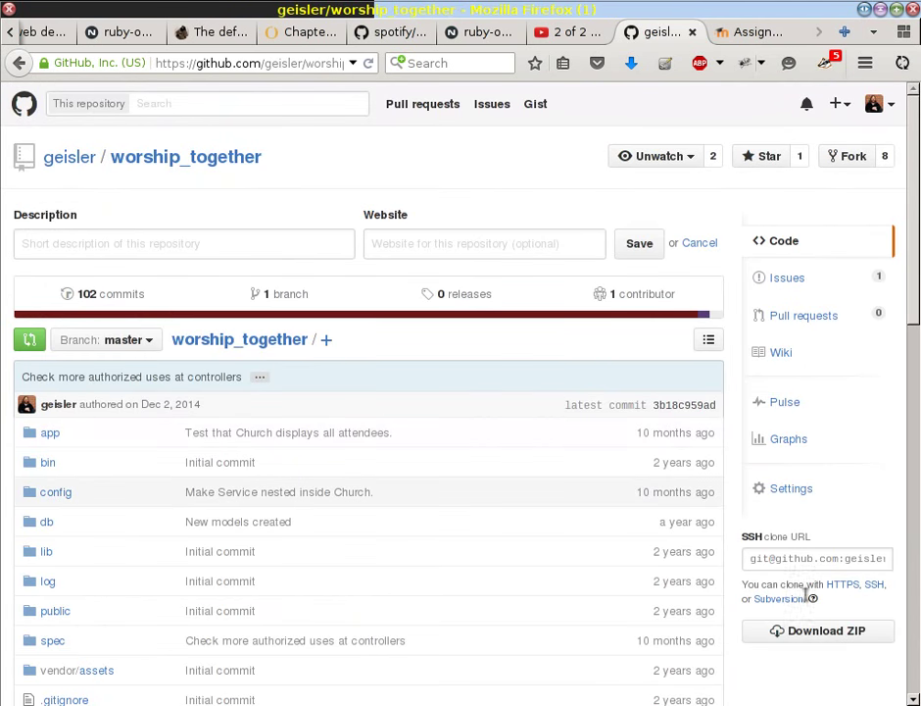
{"action": "left_click", "coordinate": [843, 584]}
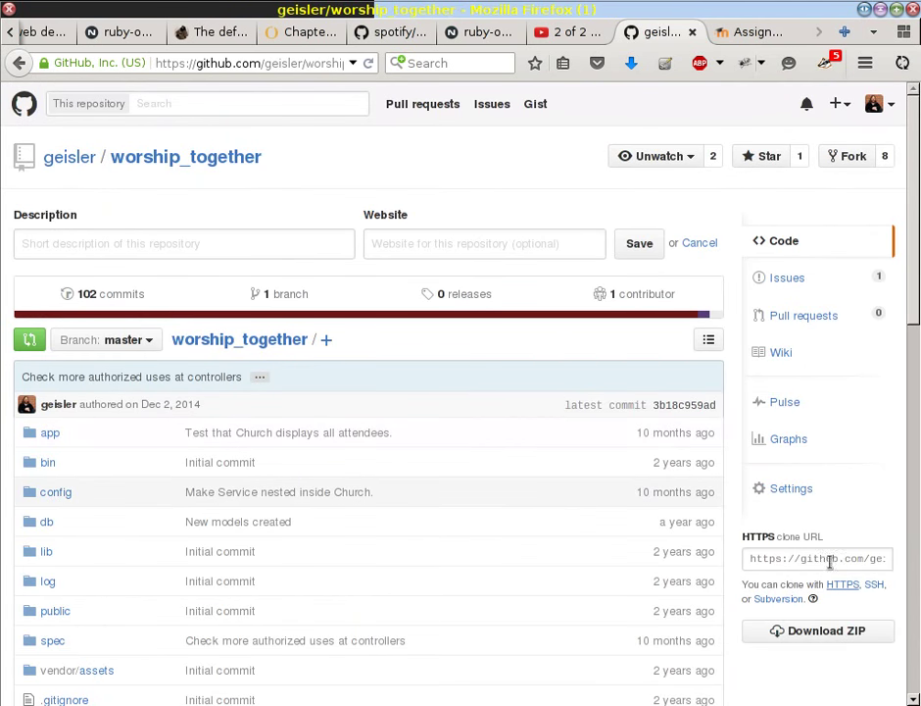
{"action": "left_click", "coordinate": [818, 558]}
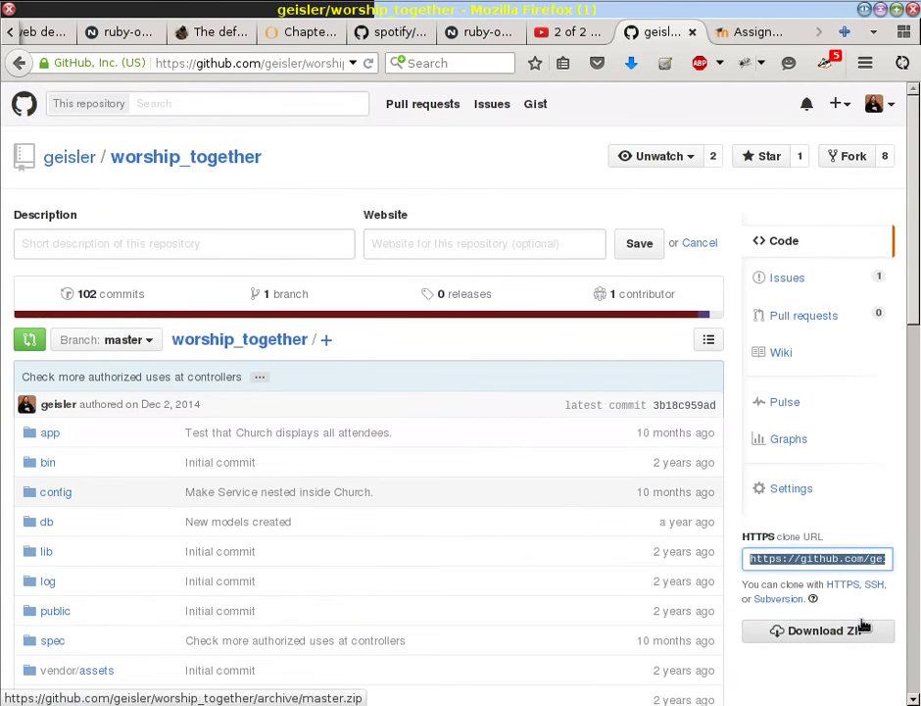
- Paste the HTTPS address to finish 'git remote add public'; git reports the remote already exists
{"action": "right_click", "coordinate": [467, 274]}
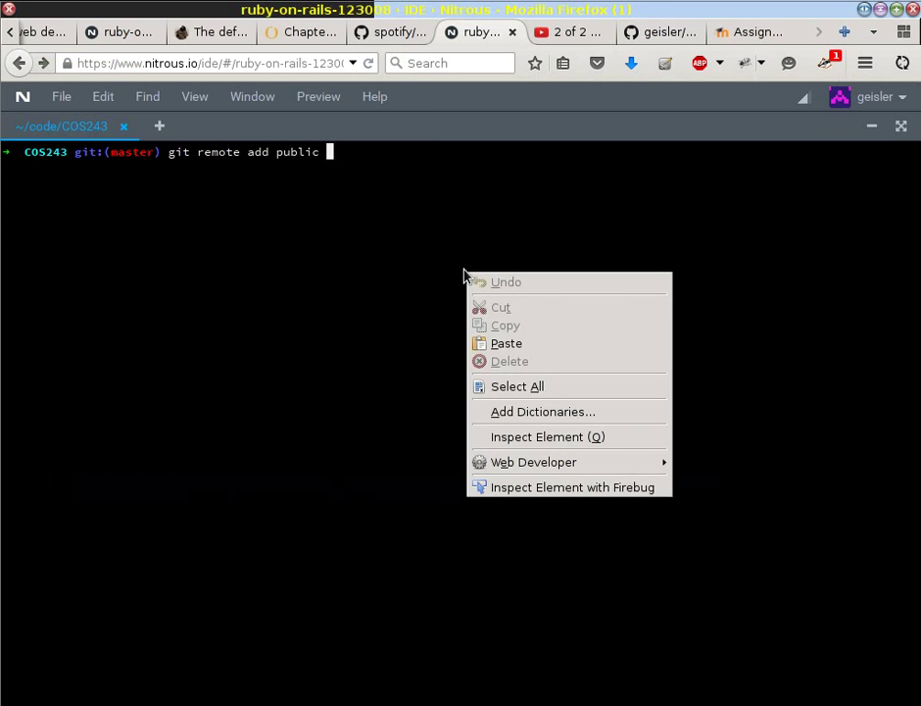
{"action": "left_click", "coordinate": [506, 343]}
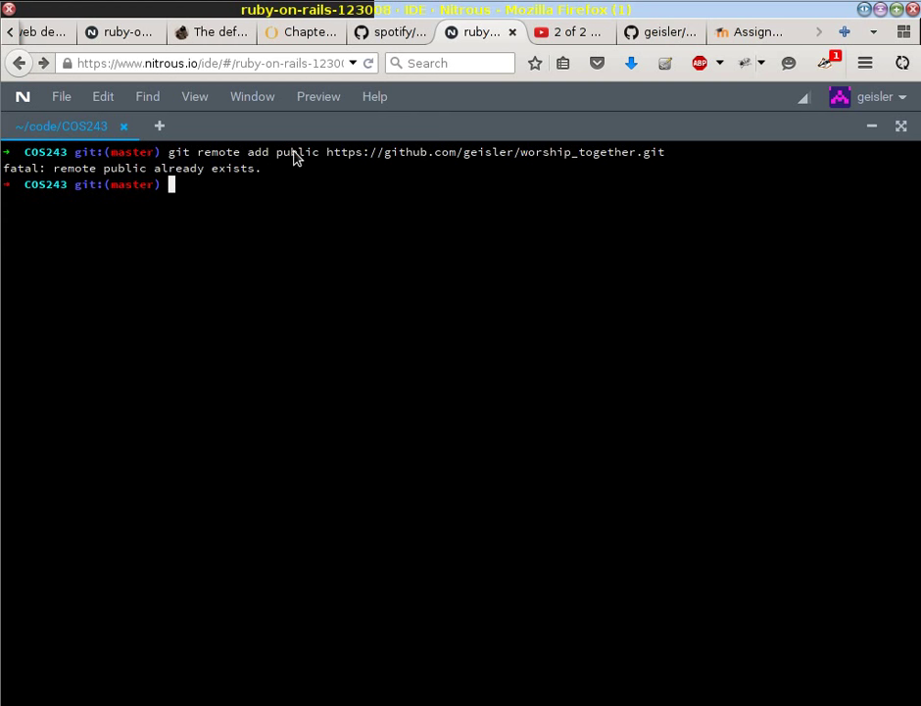
{"action": "mouse_move", "coordinate": [294, 165]}
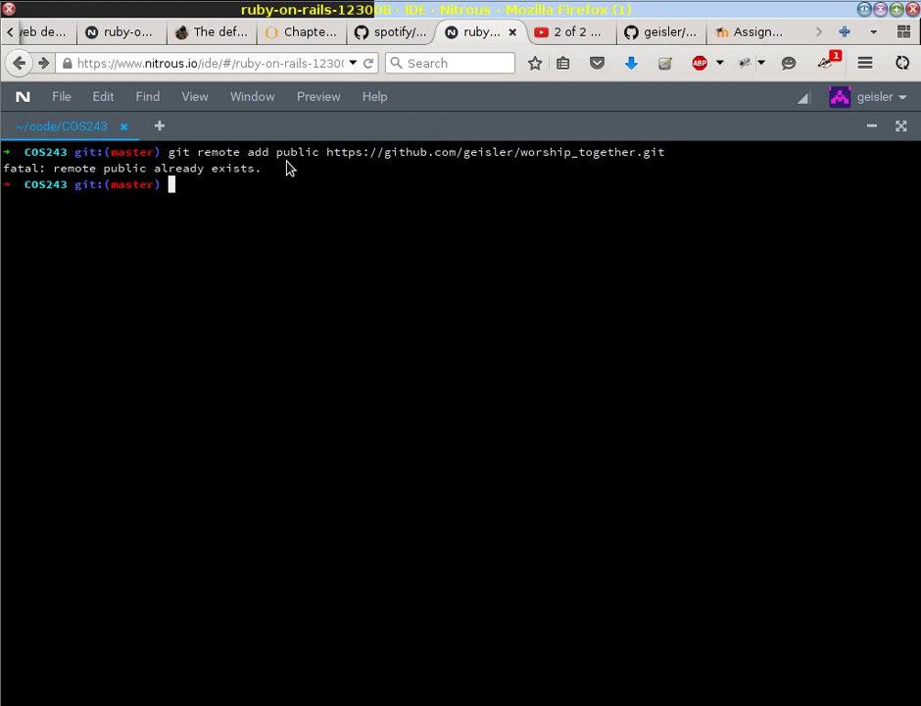
{"action": "mouse_move", "coordinate": [382, 365]}
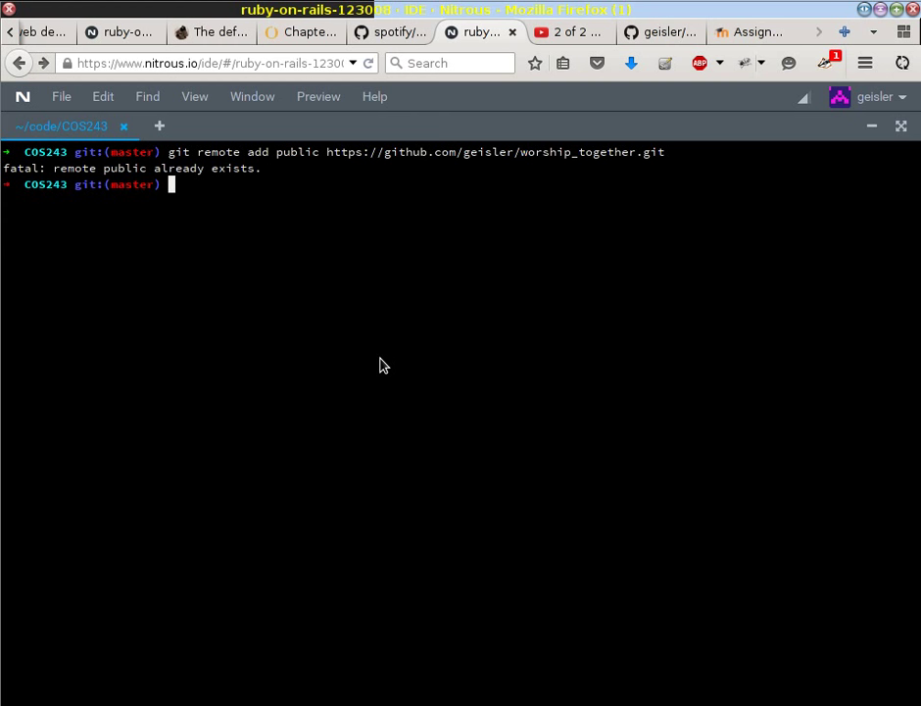
- Run 'git fetch public', then 'git status' showing master clean with nothing to commit
{"action": "type", "text": "git pull"}
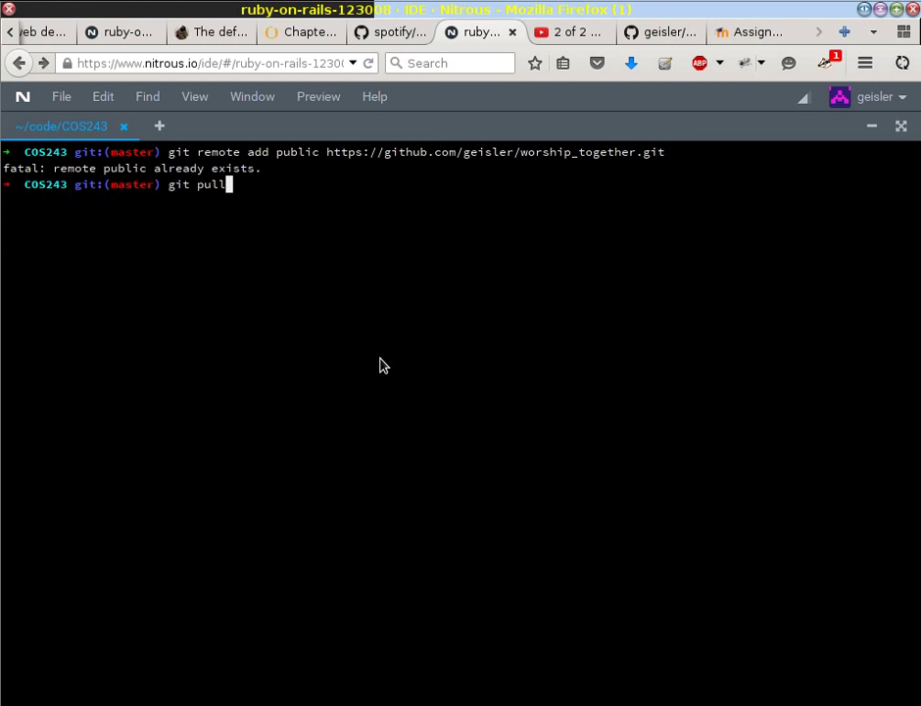
{"action": "key", "text": "BackSpace"}
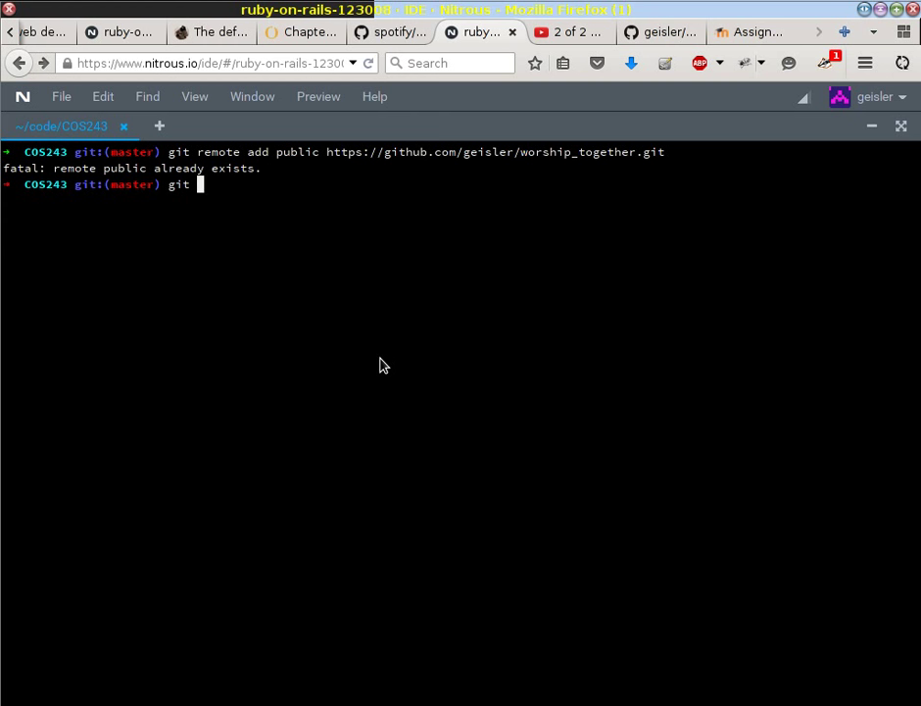
{"action": "type", "text": "fetch public"}
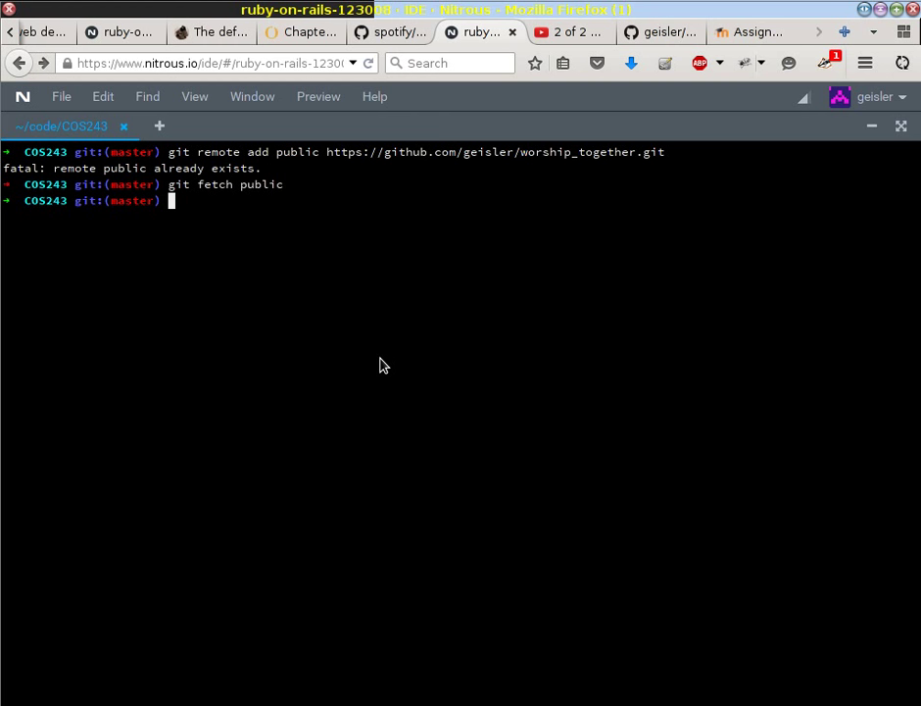
{"action": "type", "text": "git"}
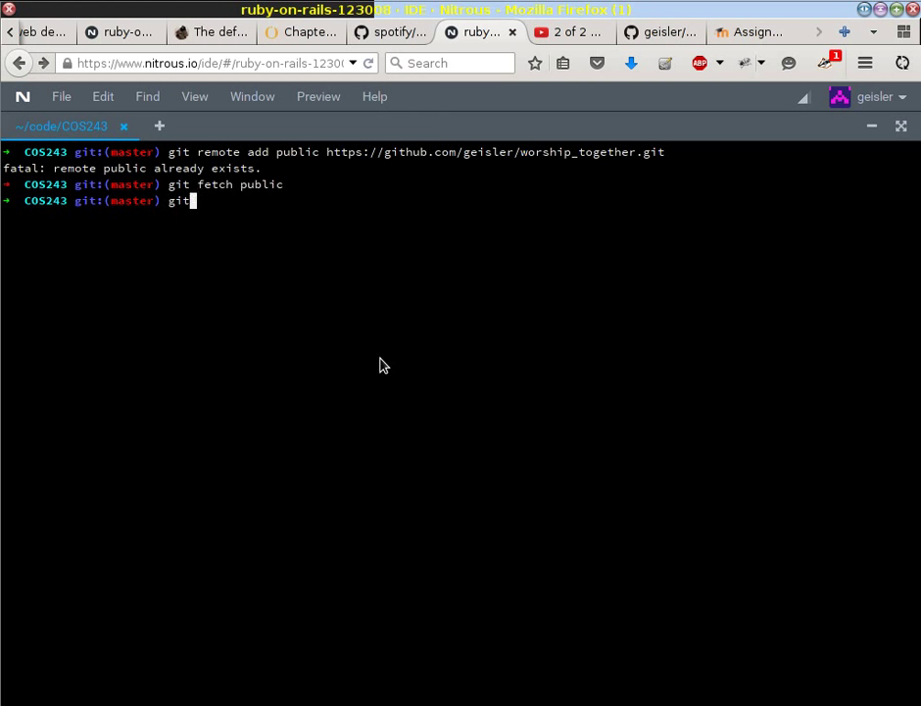
{"action": "type", "text": "status"}
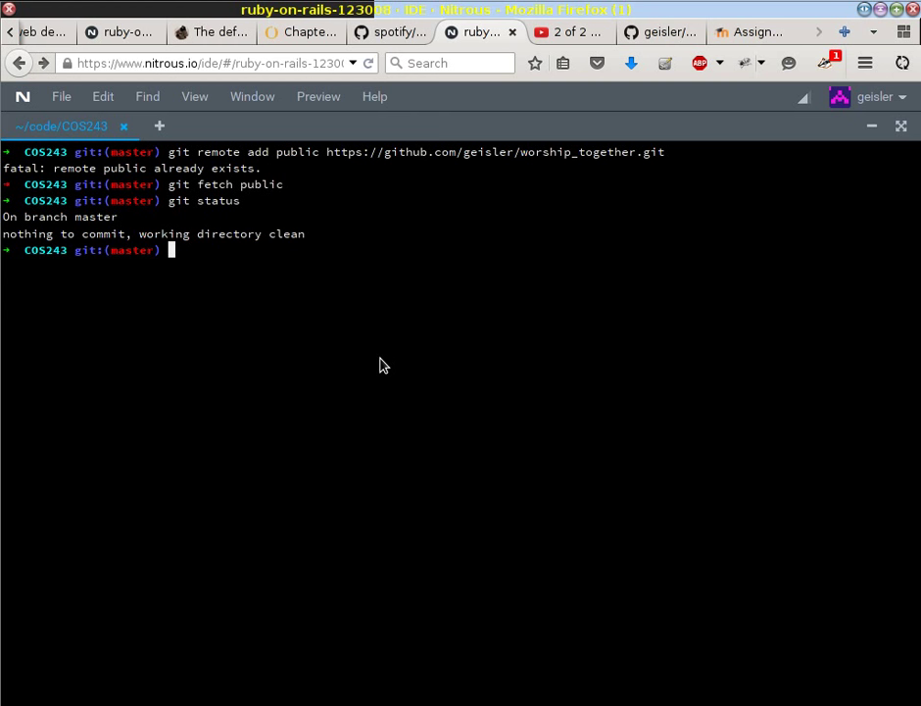
- Return to the Moodle 'First test passing' assignment page listing commit 626b2e7
{"action": "left_click", "coordinate": [749, 31]}
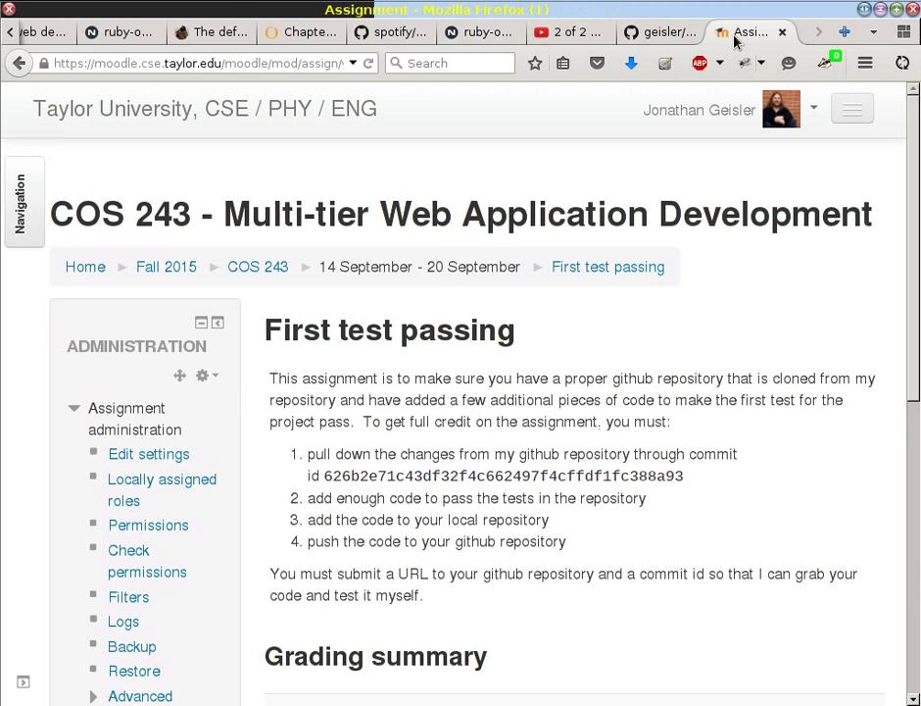
{"action": "mouse_move", "coordinate": [323, 476]}
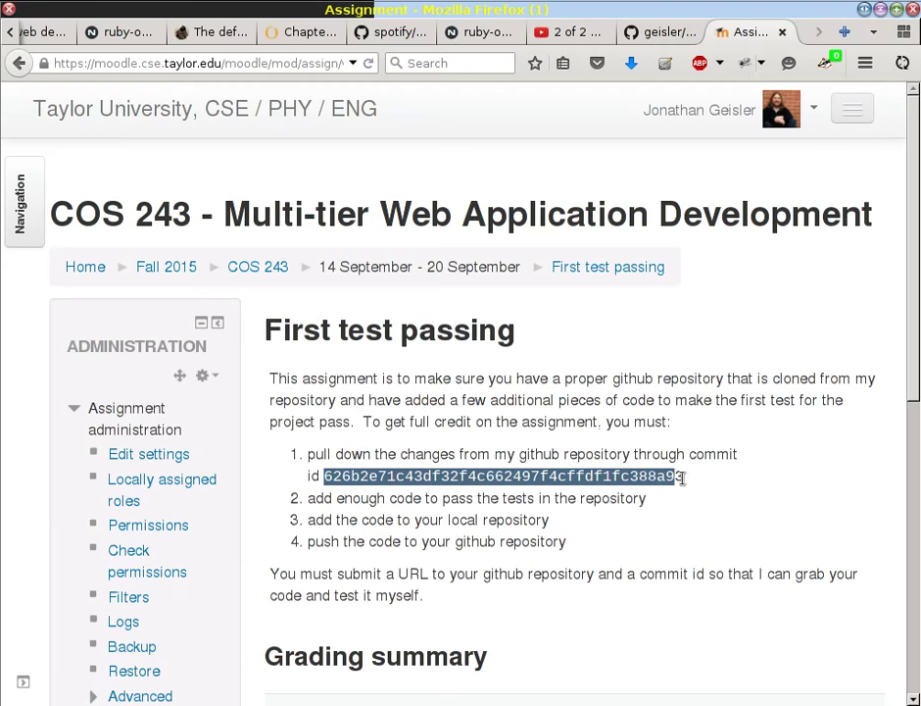
{"action": "left_click", "coordinate": [479, 31]}
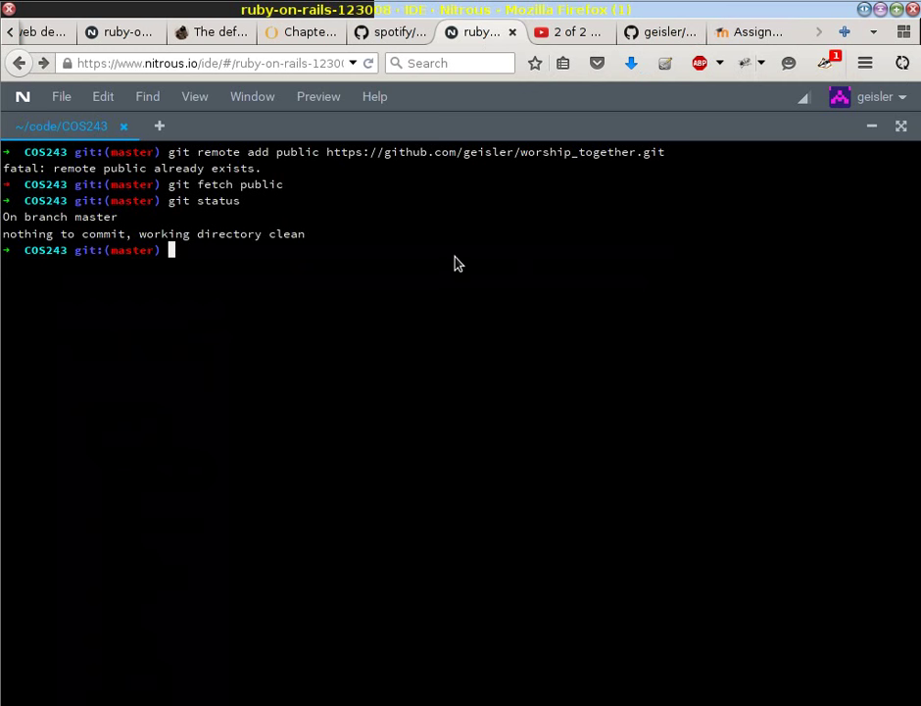
{"action": "type", "text": "git merge"}
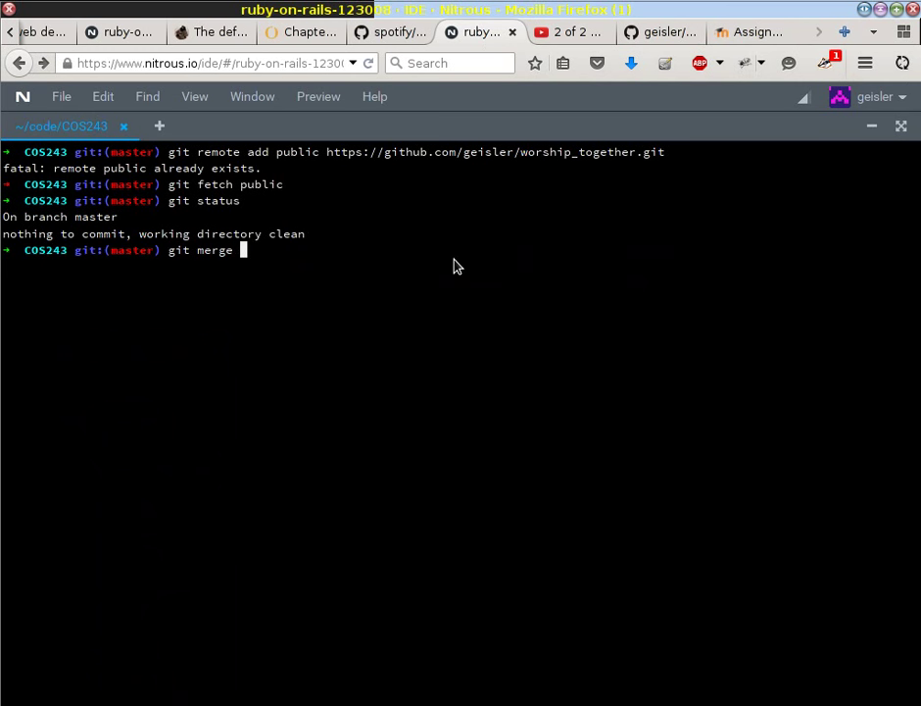
{"action": "left_click", "coordinate": [749, 31]}
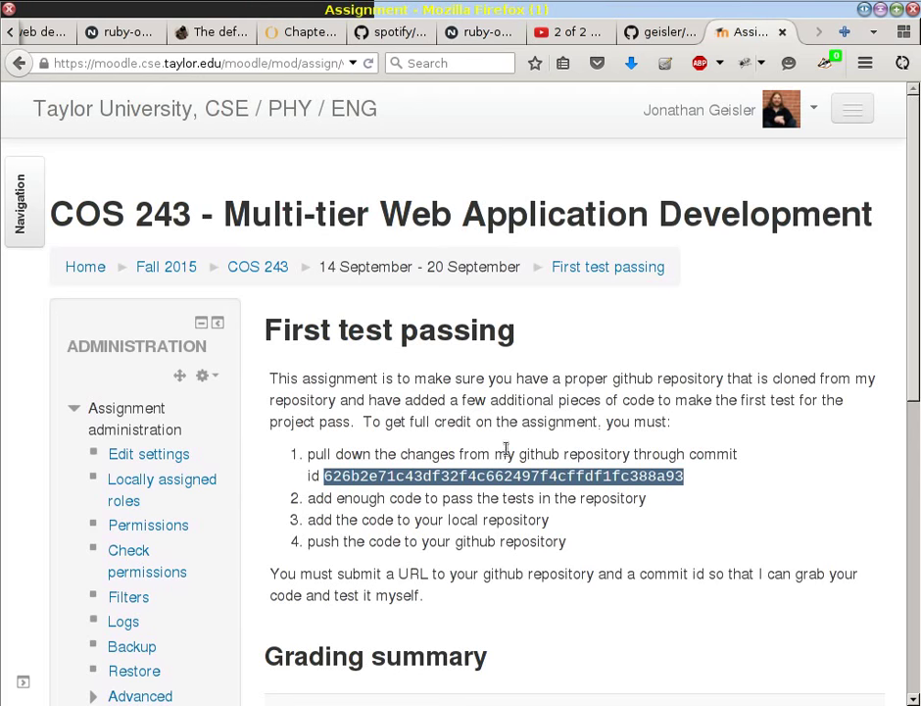
{"action": "mouse_move", "coordinate": [431, 214]}
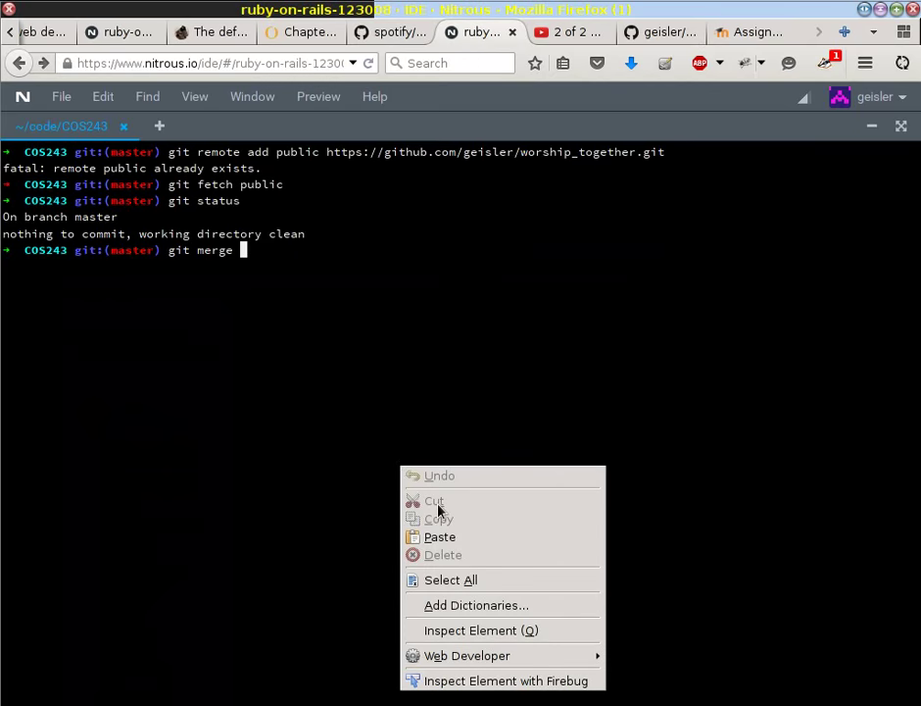
{"action": "left_click", "coordinate": [439, 538]}
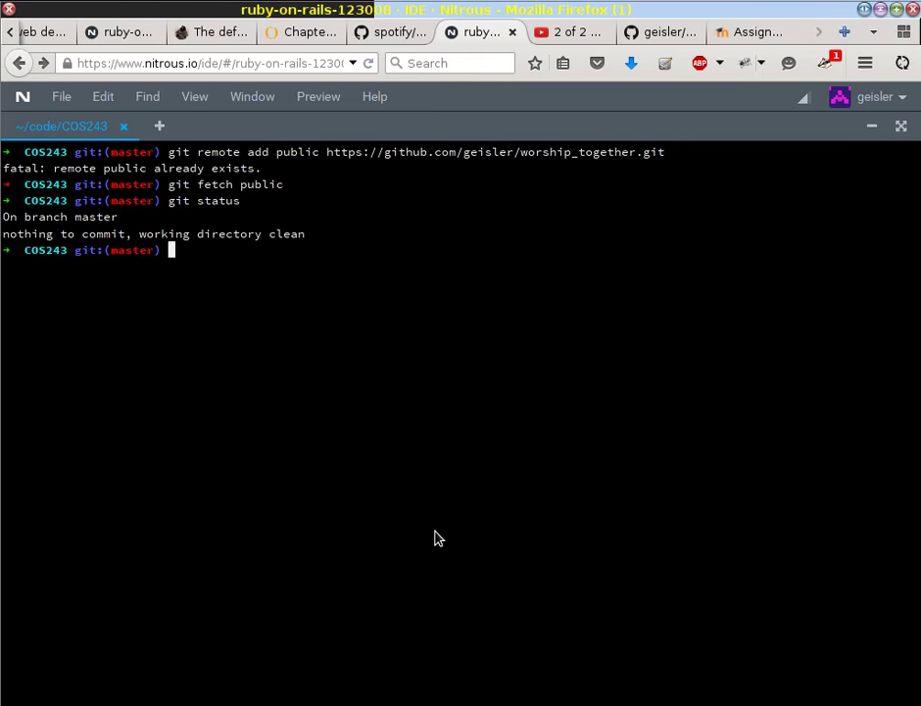
{"action": "mouse_move", "coordinate": [755, 32]}
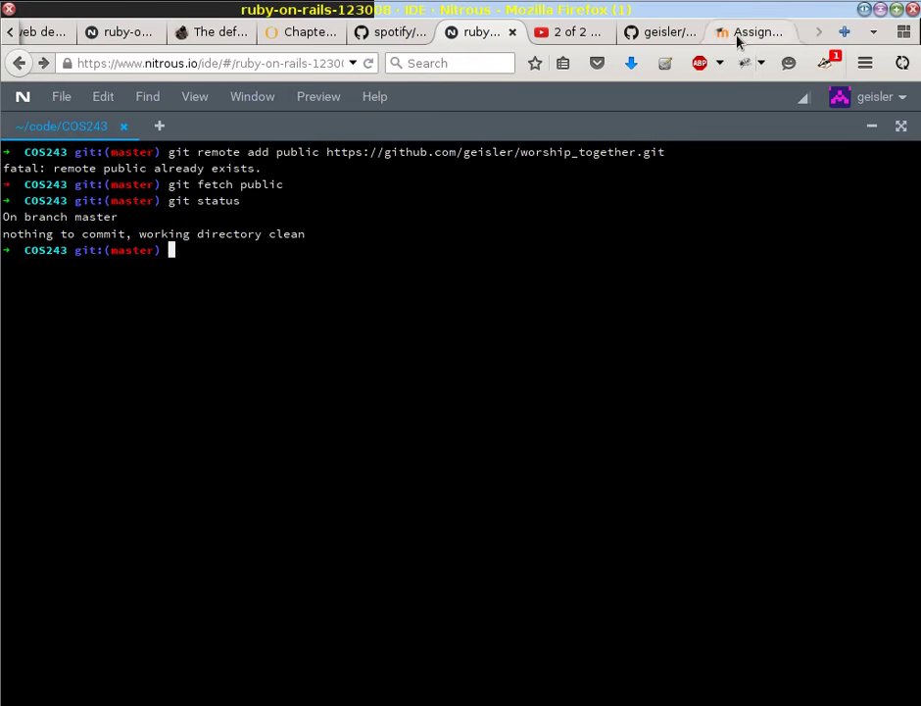
- Open the Initial commit 6190827 from the bottom of the worship_together commit history
{"action": "left_click", "coordinate": [753, 31]}
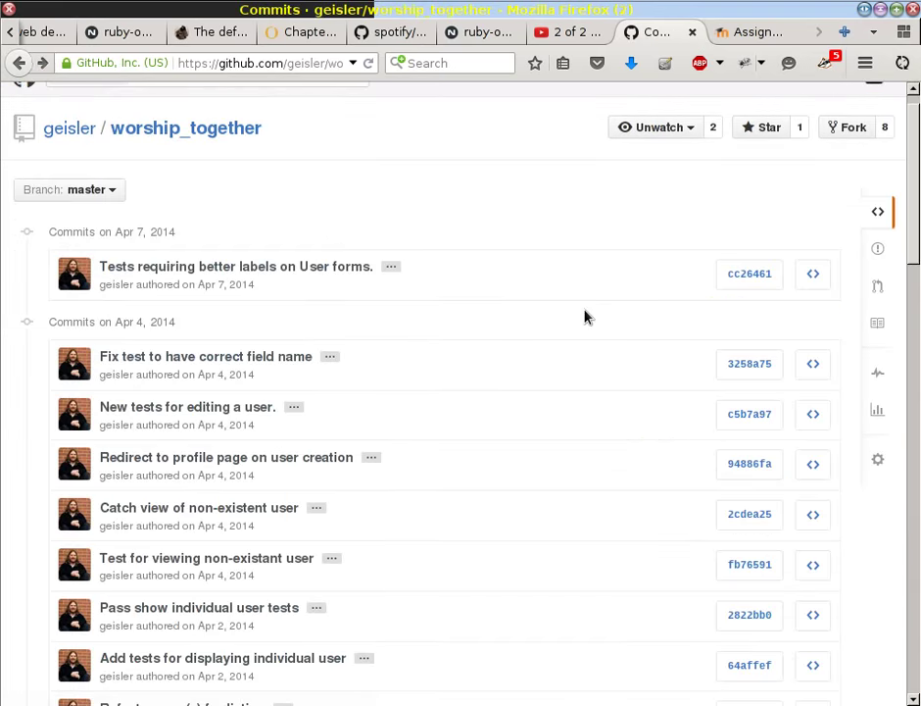
{"action": "scroll", "scroll_direction": "down", "scroll_amount": 3}
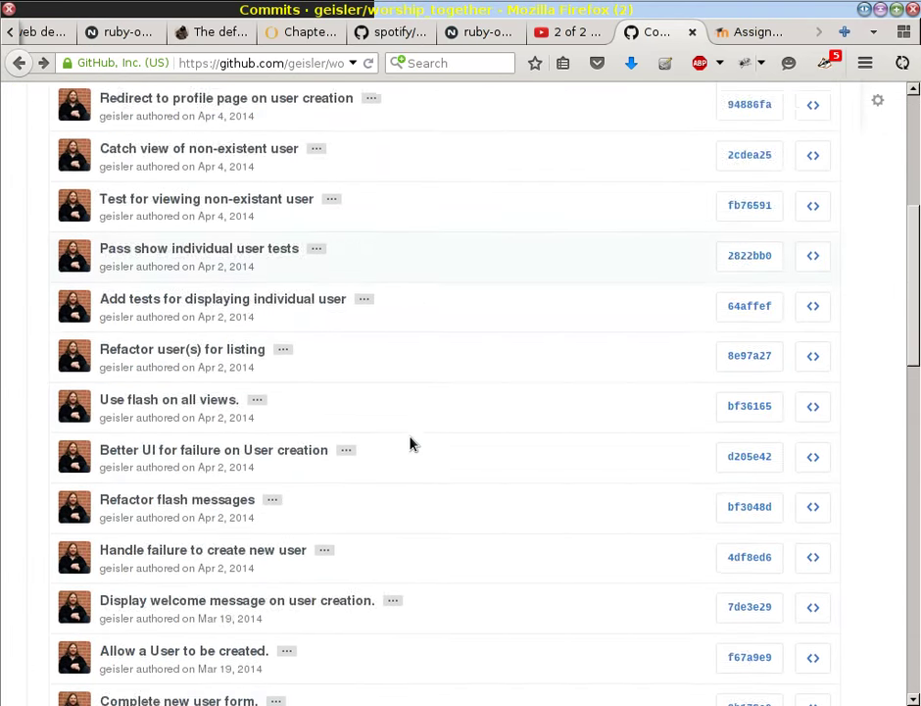
{"action": "scroll", "scroll_direction": "down", "scroll_amount": 3}
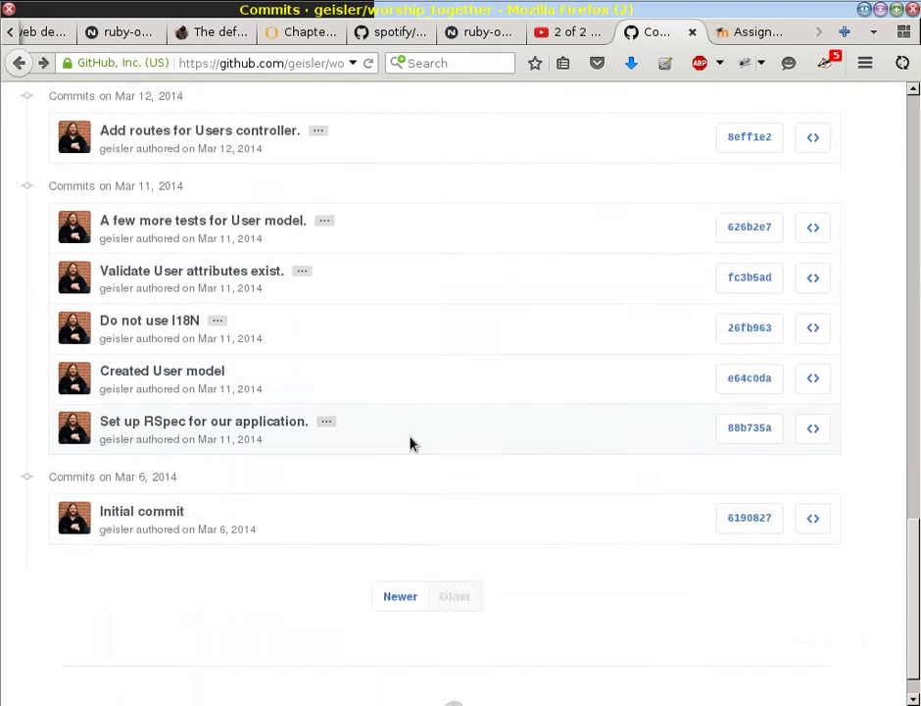
{"action": "scroll", "scroll_direction": "down", "scroll_amount": 3}
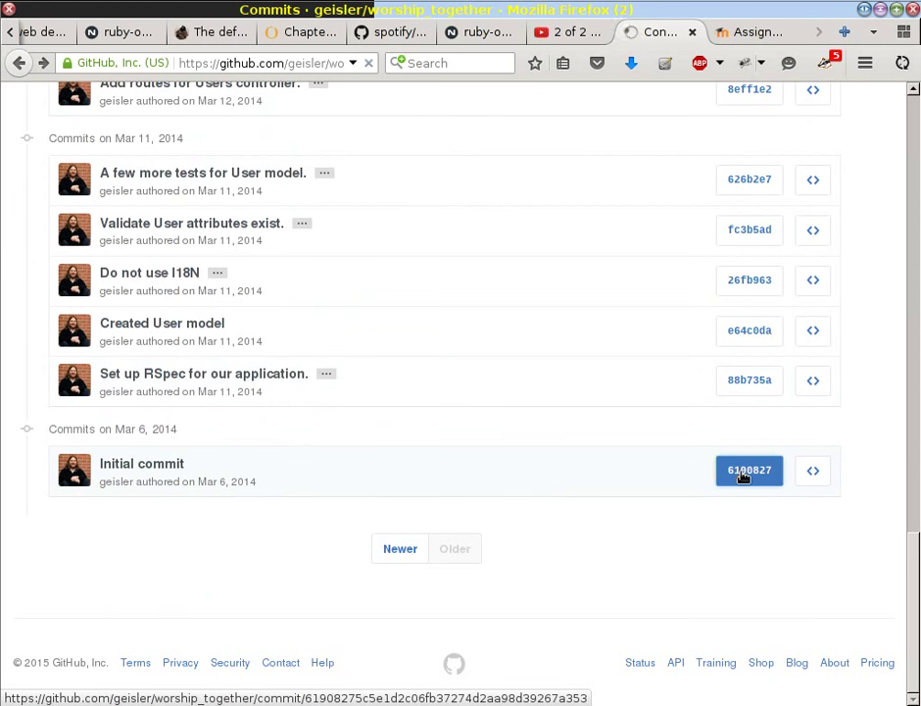
{"action": "left_click", "coordinate": [749, 471]}
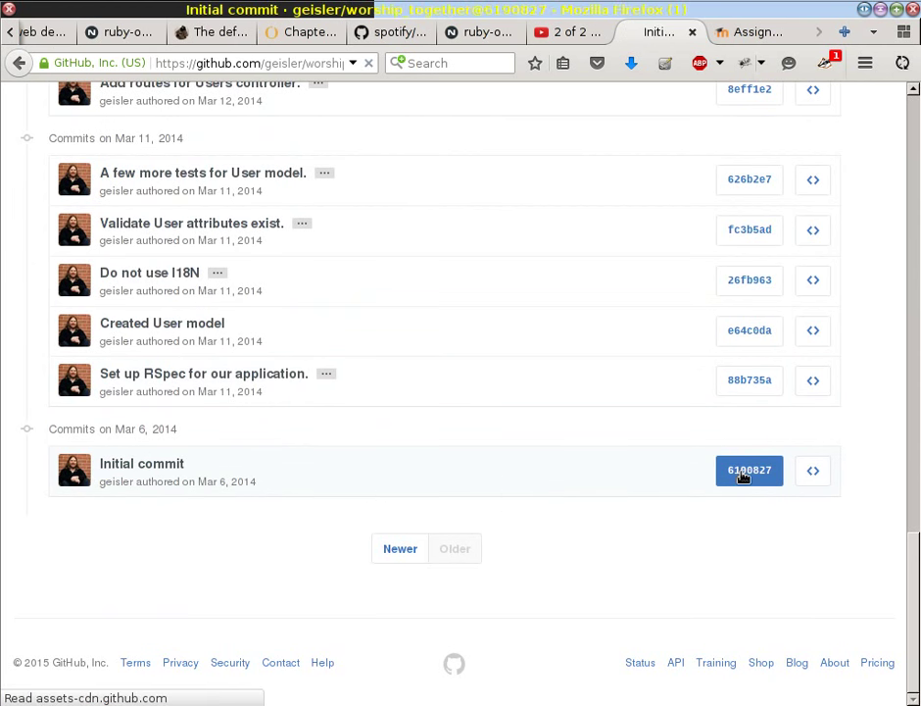
{"action": "left_click", "coordinate": [749, 471]}
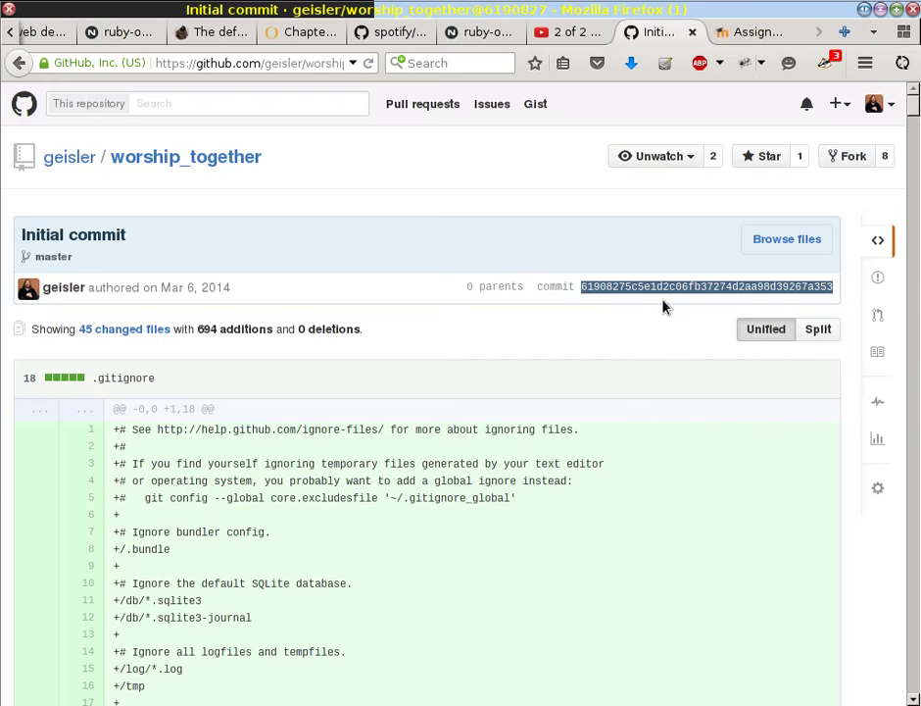
- Return to the IDE terminal with the Initial commit's full id copied
{"action": "left_click", "coordinate": [475, 31]}
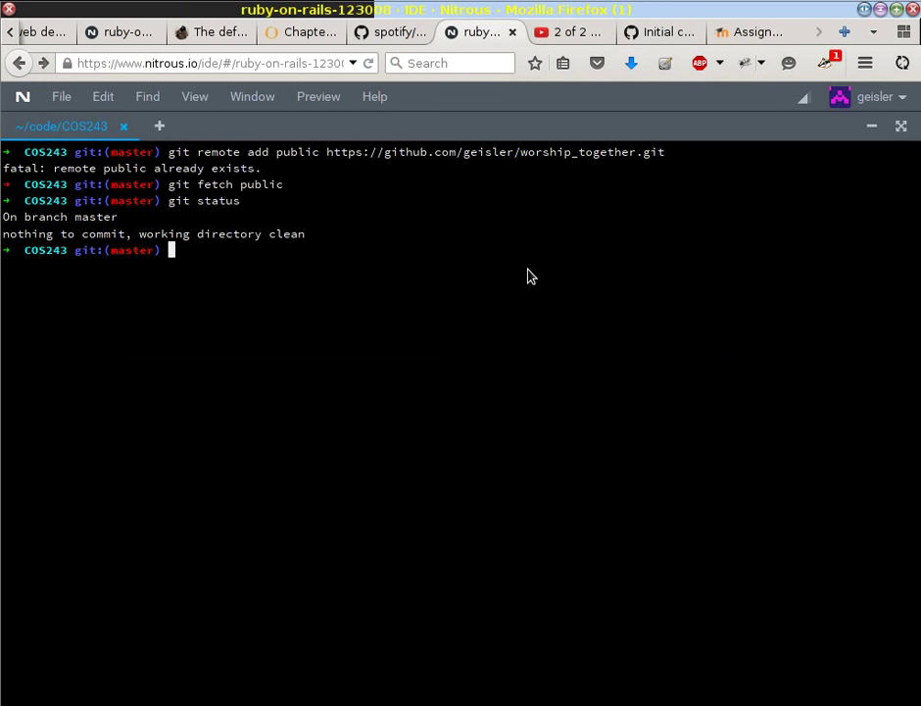
- Enter 'git merge -s ours ' at the prompt without running it yet
{"action": "type", "text": "git merge -"}
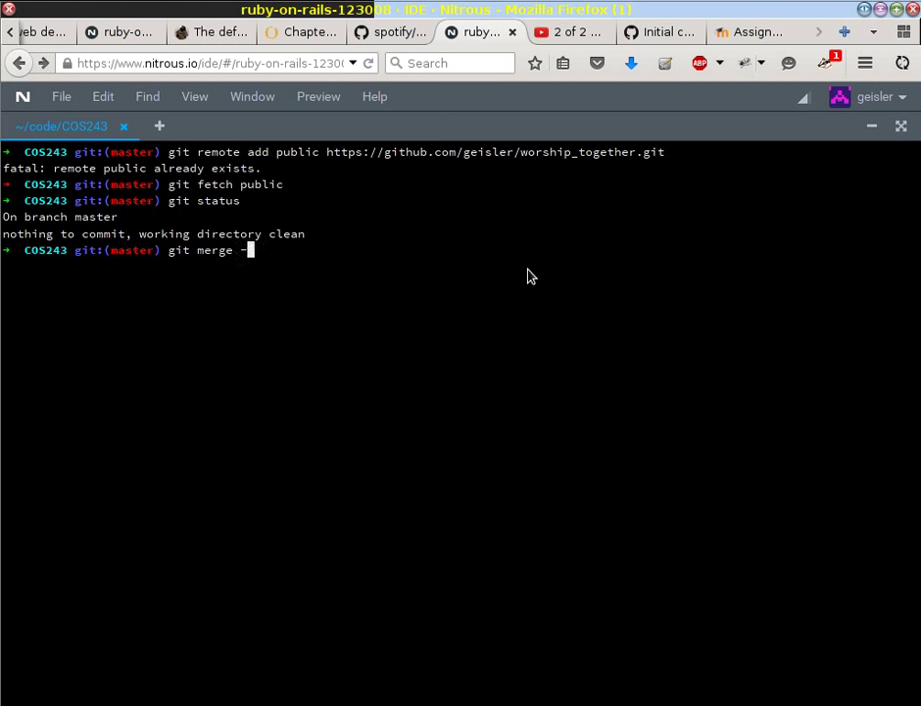
{"action": "type", "text": "s"}
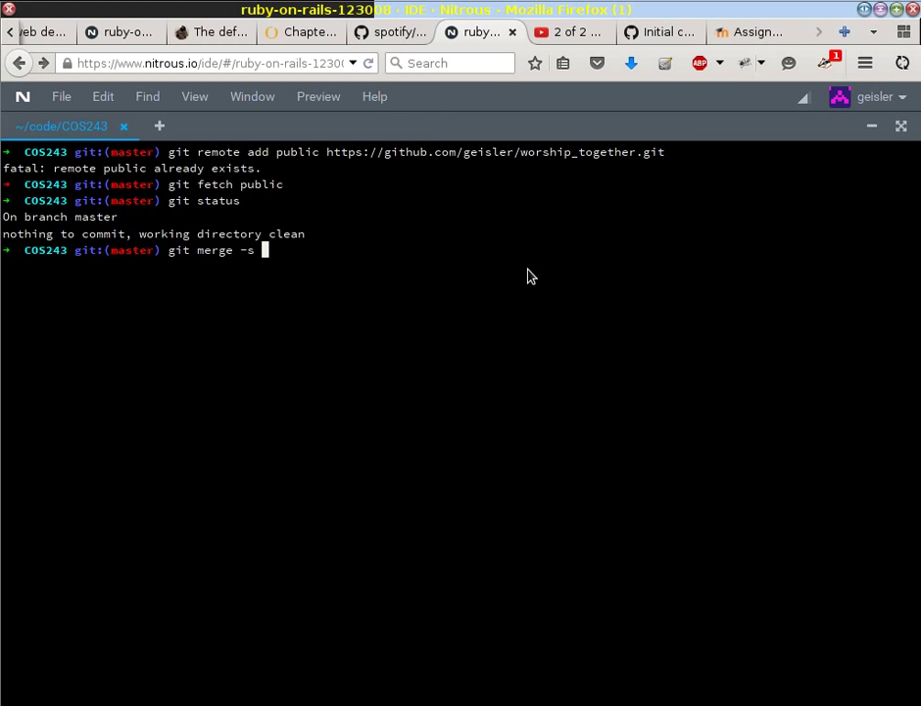
{"action": "type", "text": "ours"}
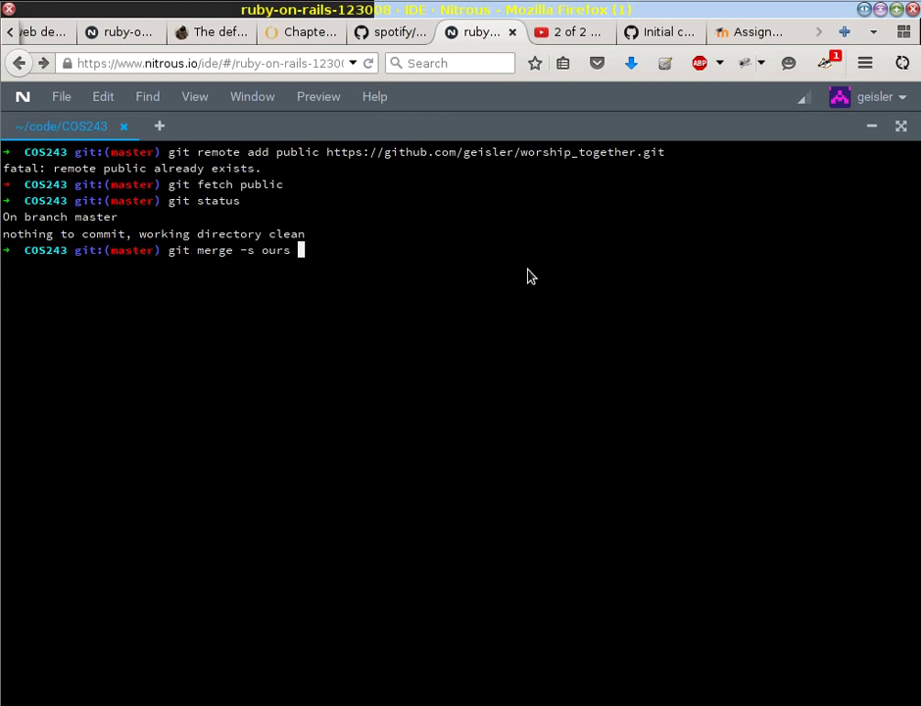
- Paste the Initial commit id to run the ours-strategy merge, verifying it against GitHub
{"action": "right_click", "coordinate": [533, 275]}
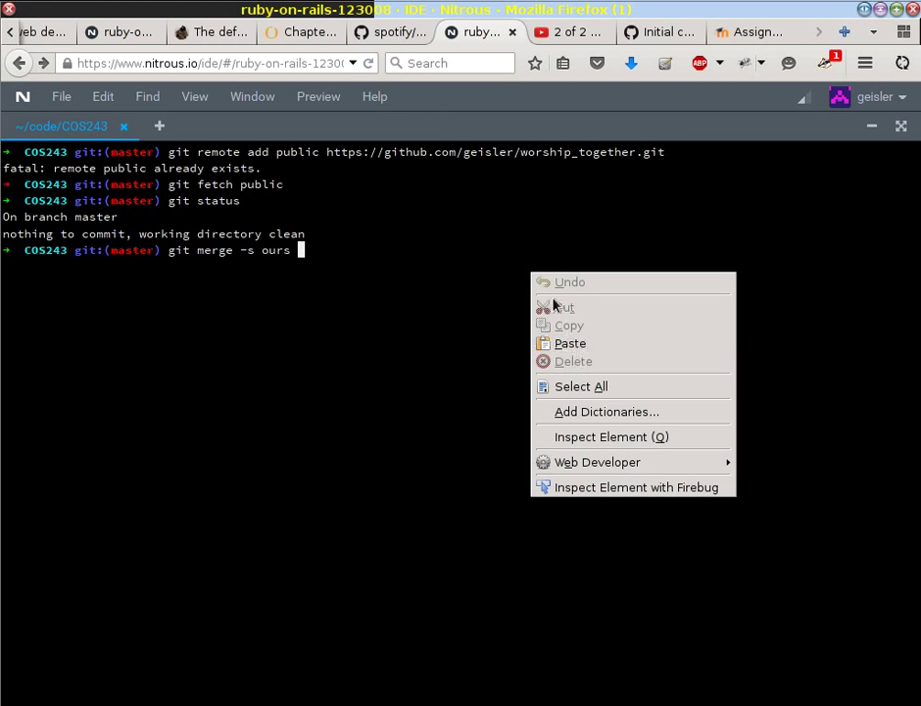
{"action": "left_click", "coordinate": [568, 343]}
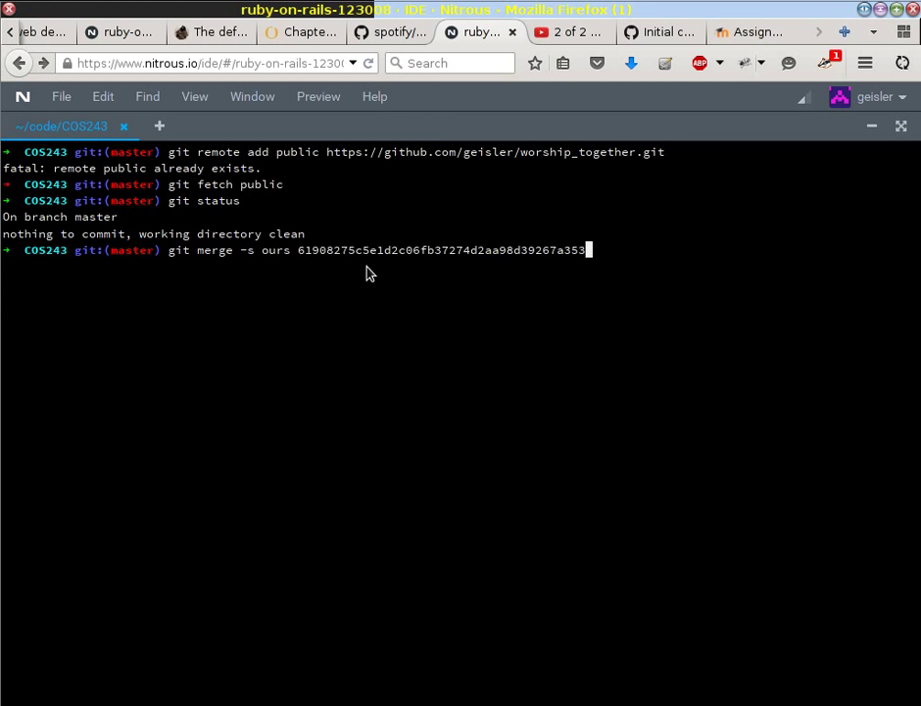
{"action": "left_click", "coordinate": [658, 31]}
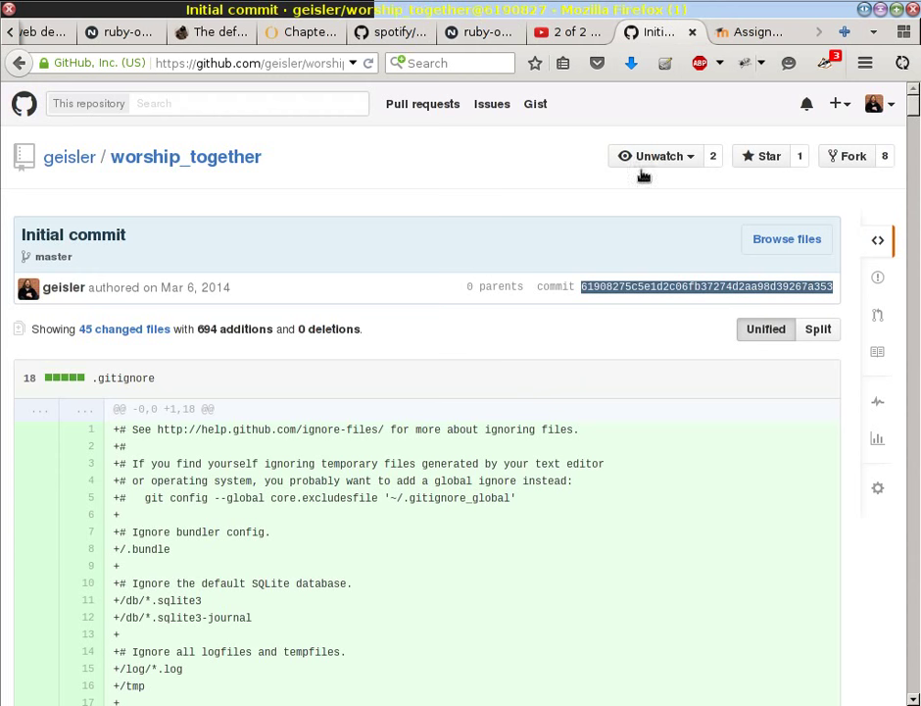
{"action": "mouse_move", "coordinate": [333, 435]}
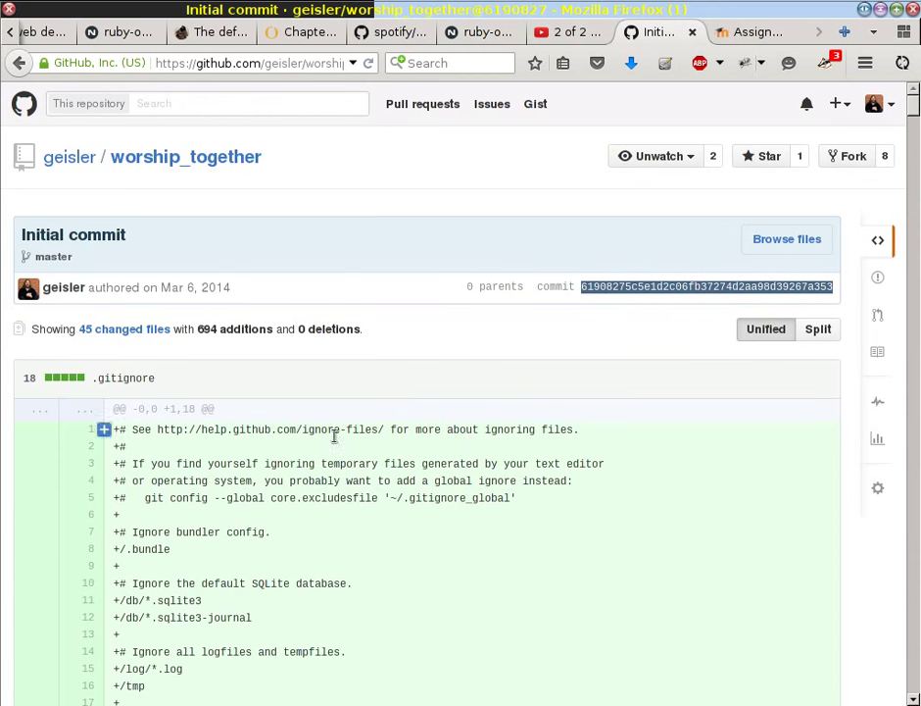
{"action": "mouse_move", "coordinate": [451, 88]}
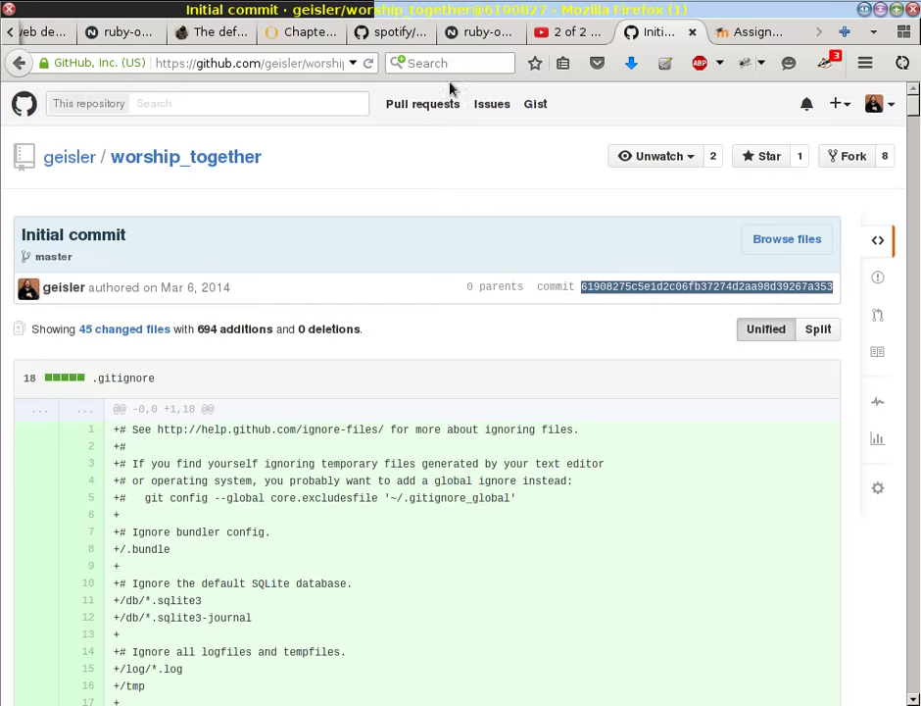
{"action": "left_click", "coordinate": [480, 31]}
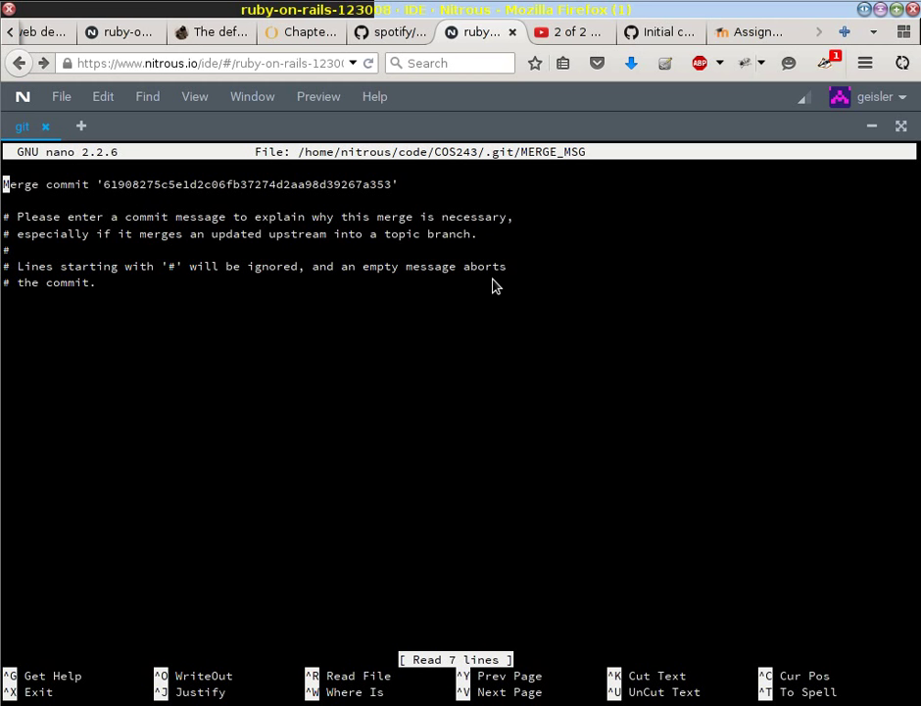
{"action": "mouse_move", "coordinate": [55, 696]}
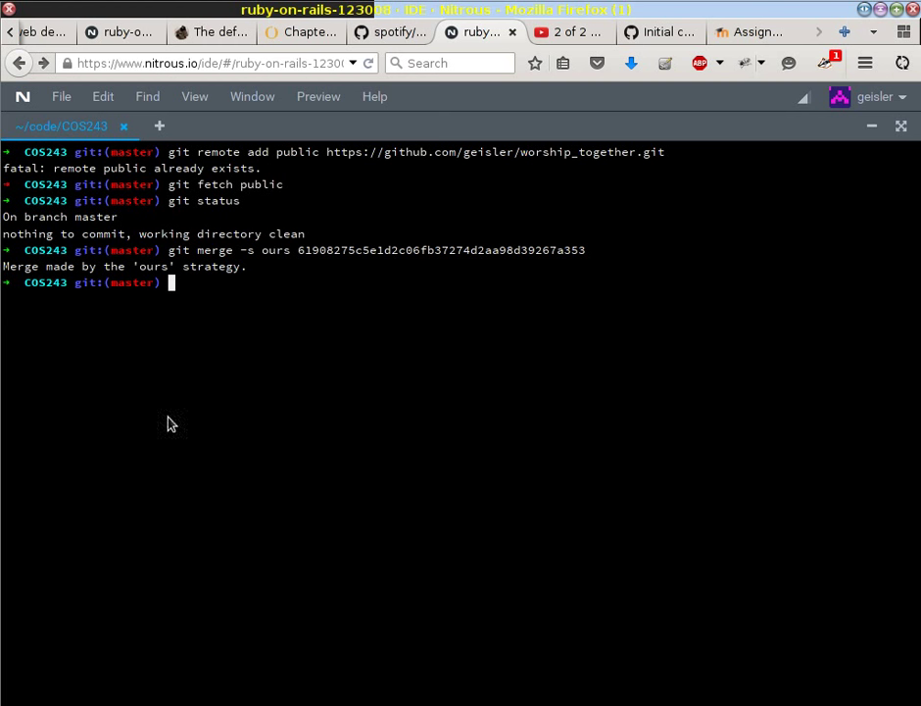
{"action": "mouse_move", "coordinate": [215, 283]}
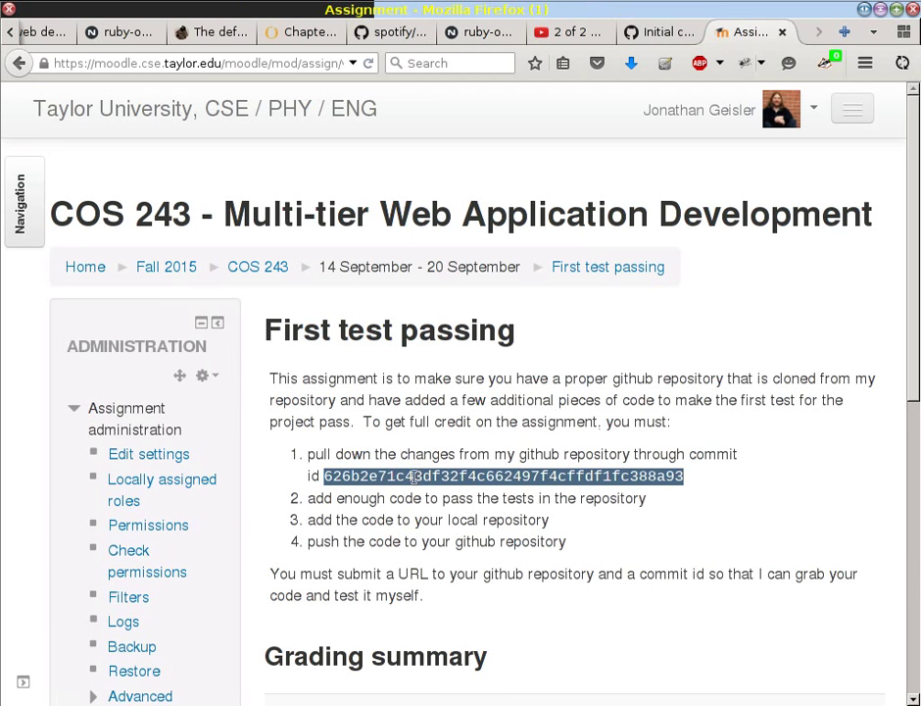
{"action": "mouse_move", "coordinate": [481, 476]}
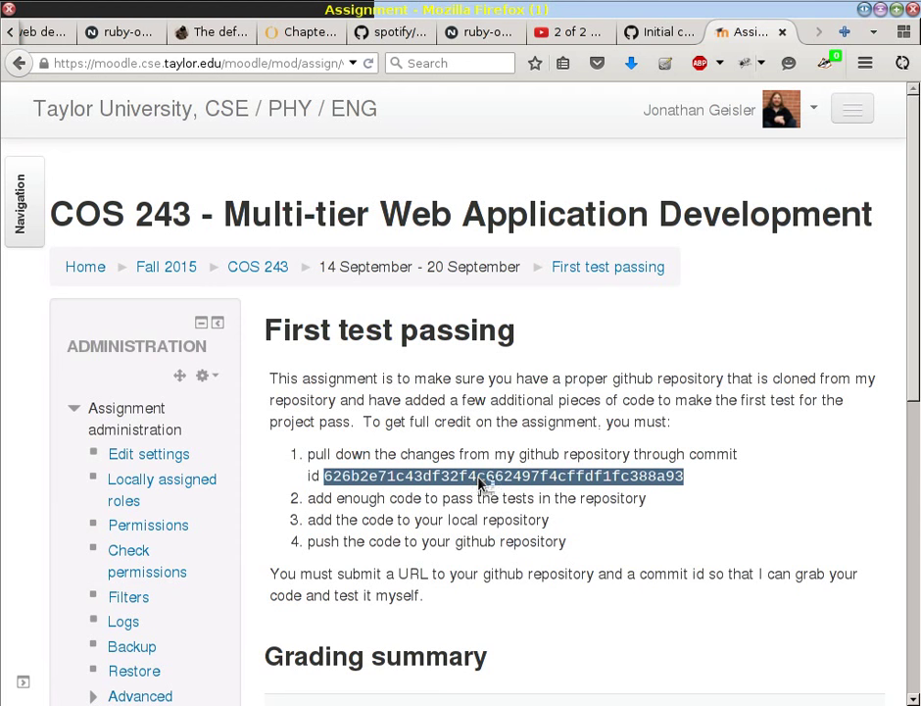
- Copy the assignment's required commit id and return to the instructor's GitHub commit history
{"action": "right_click", "coordinate": [480, 477]}
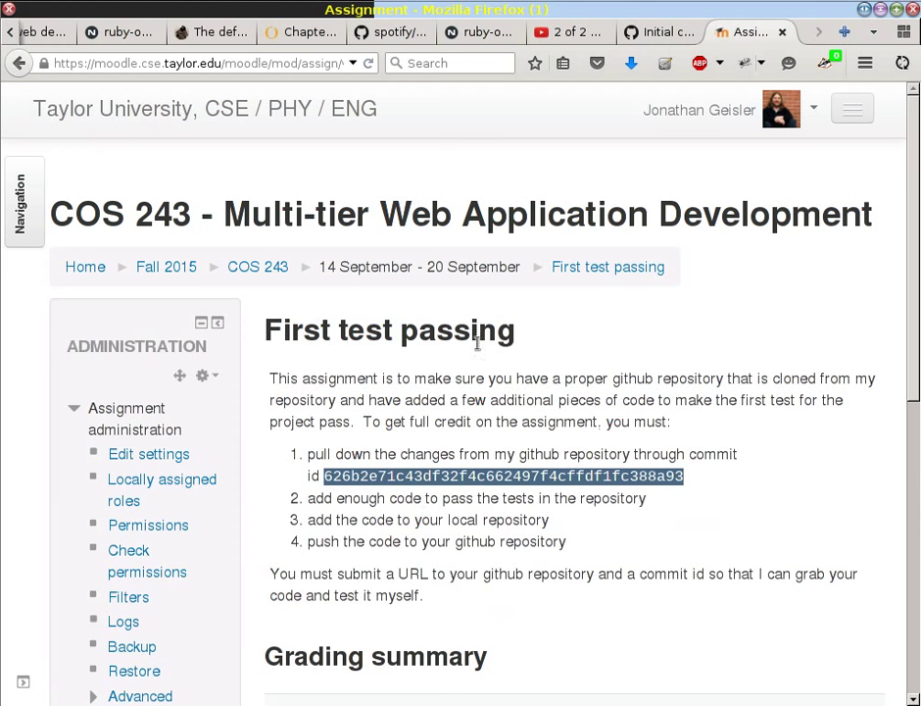
{"action": "left_click", "coordinate": [661, 31]}
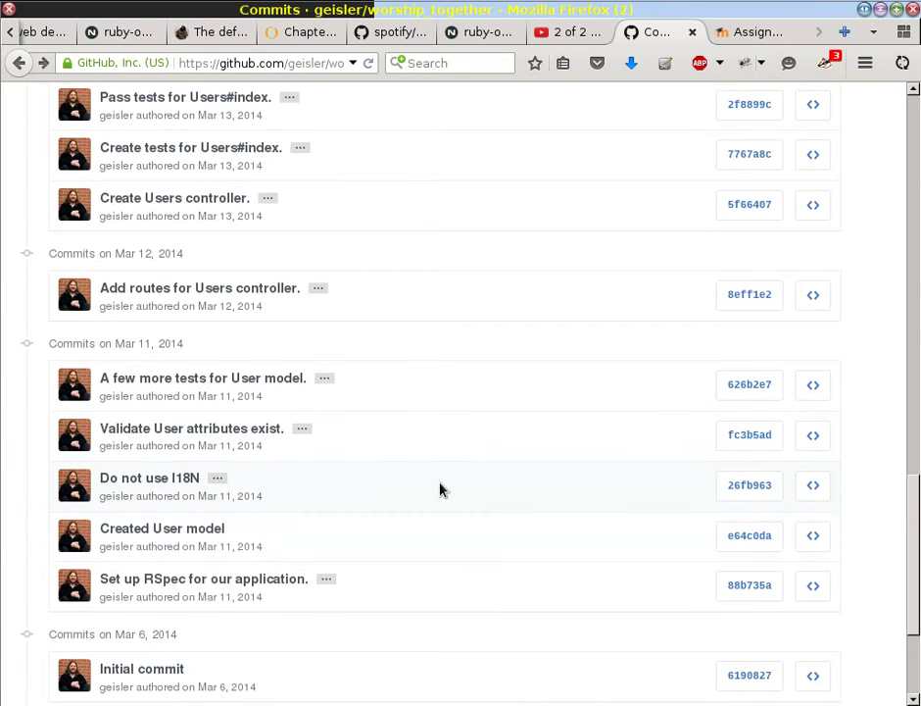
{"action": "mouse_move", "coordinate": [607, 396]}
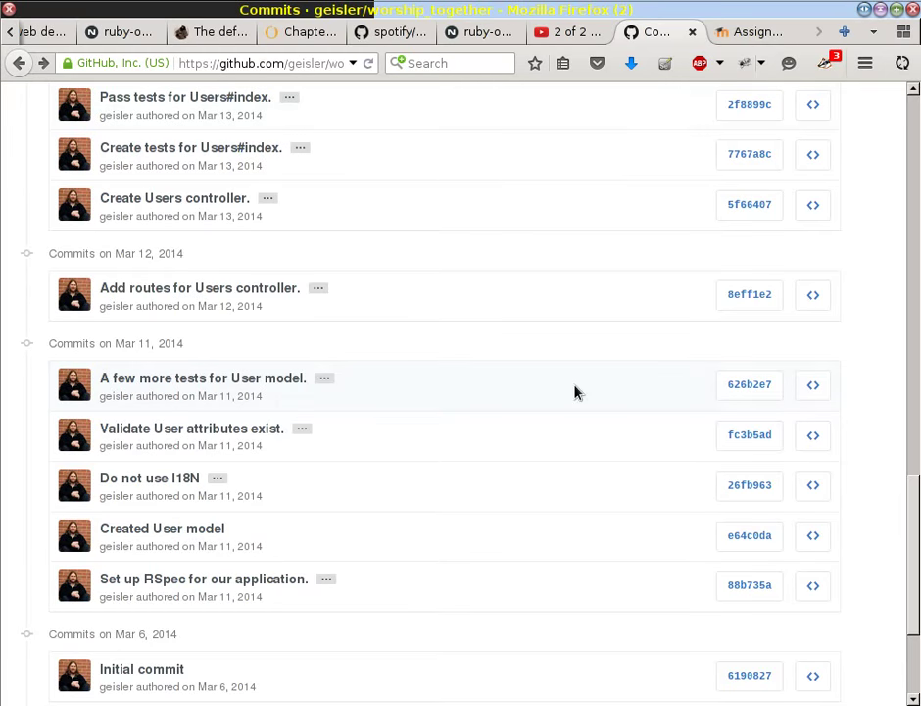
- Confirm GitHub commit 626b2e7 matches the Moodle assignment's required id 626b2e71c43d…
{"action": "left_click", "coordinate": [749, 31]}
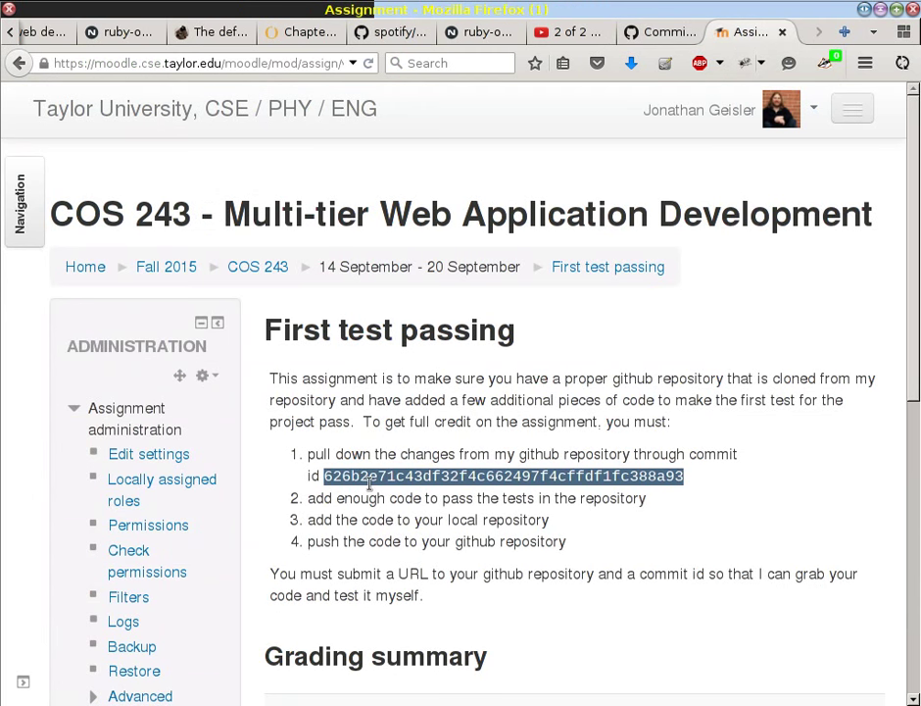
{"action": "mouse_move", "coordinate": [660, 121]}
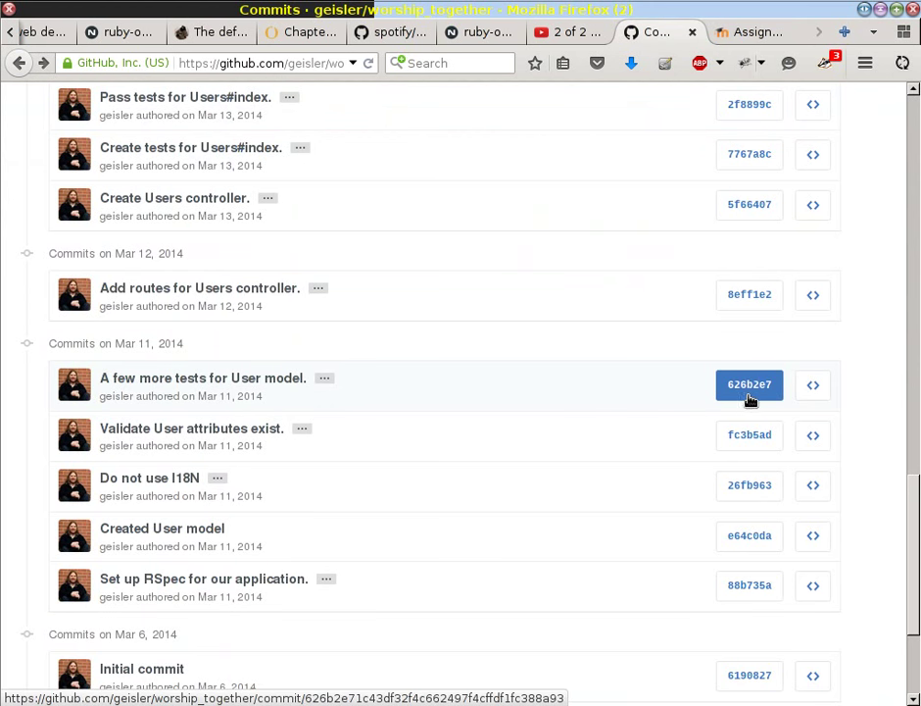
{"action": "mouse_move", "coordinate": [558, 404]}
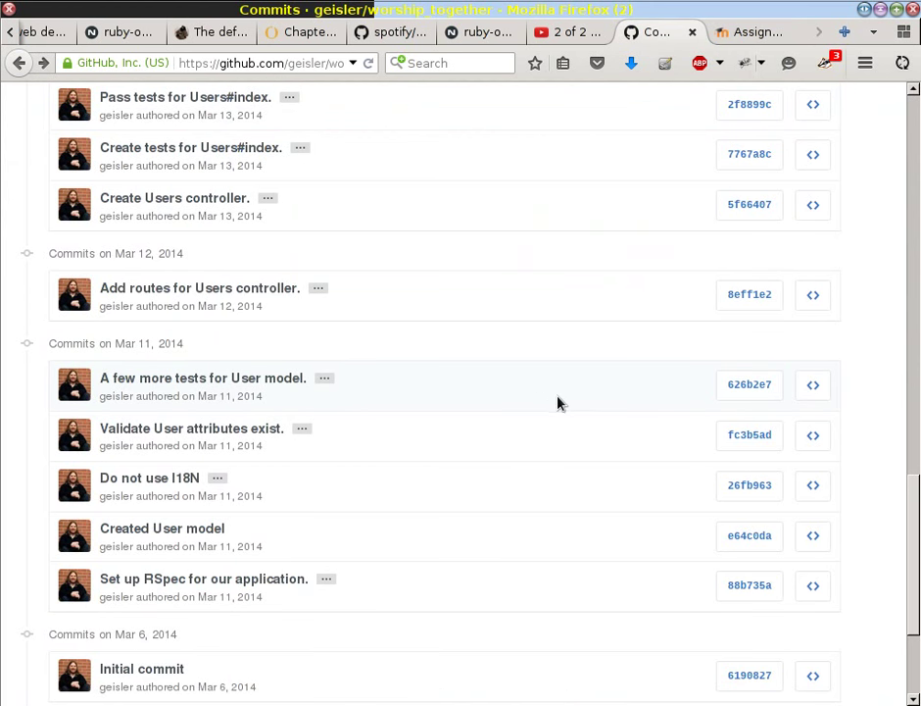
{"action": "mouse_move", "coordinate": [558, 401]}
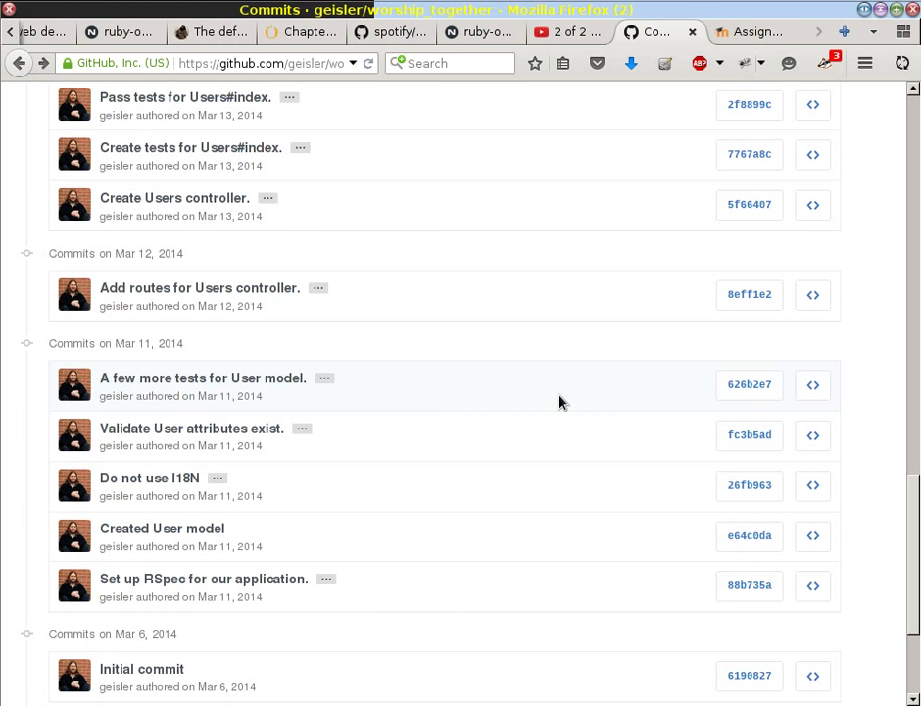
{"action": "mouse_move", "coordinate": [447, 549]}
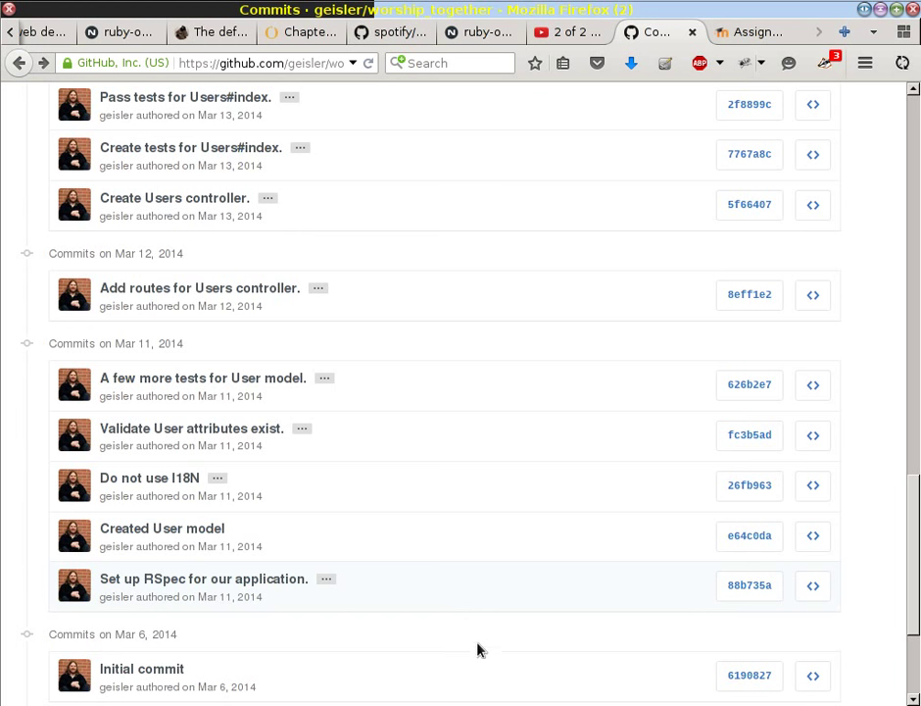
{"action": "mouse_move", "coordinate": [447, 603]}
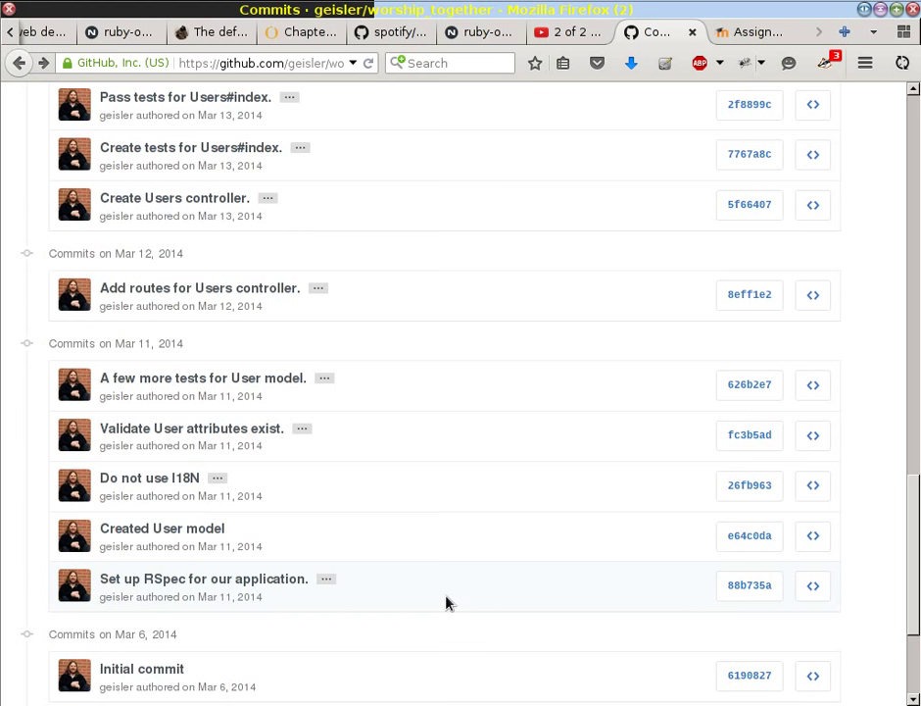
{"action": "mouse_move", "coordinate": [411, 502]}
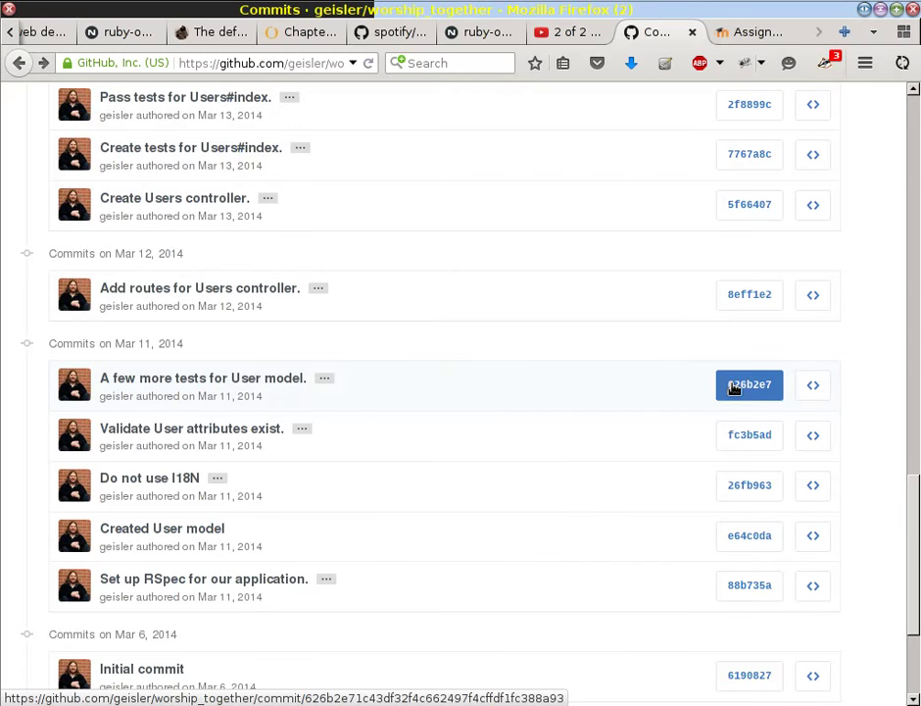
{"action": "left_click", "coordinate": [749, 32]}
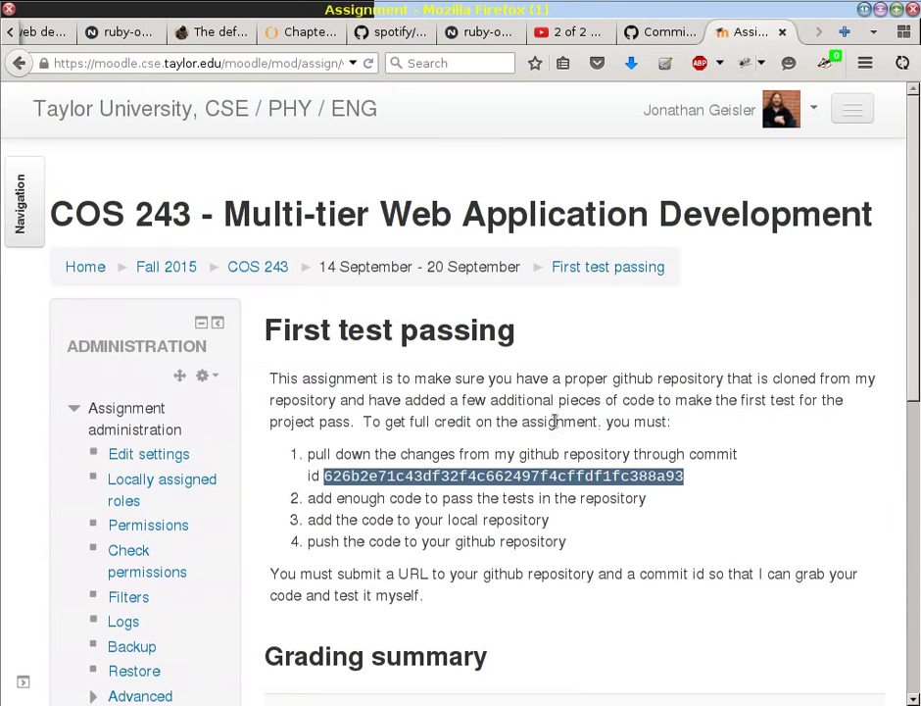
{"action": "mouse_move", "coordinate": [510, 494]}
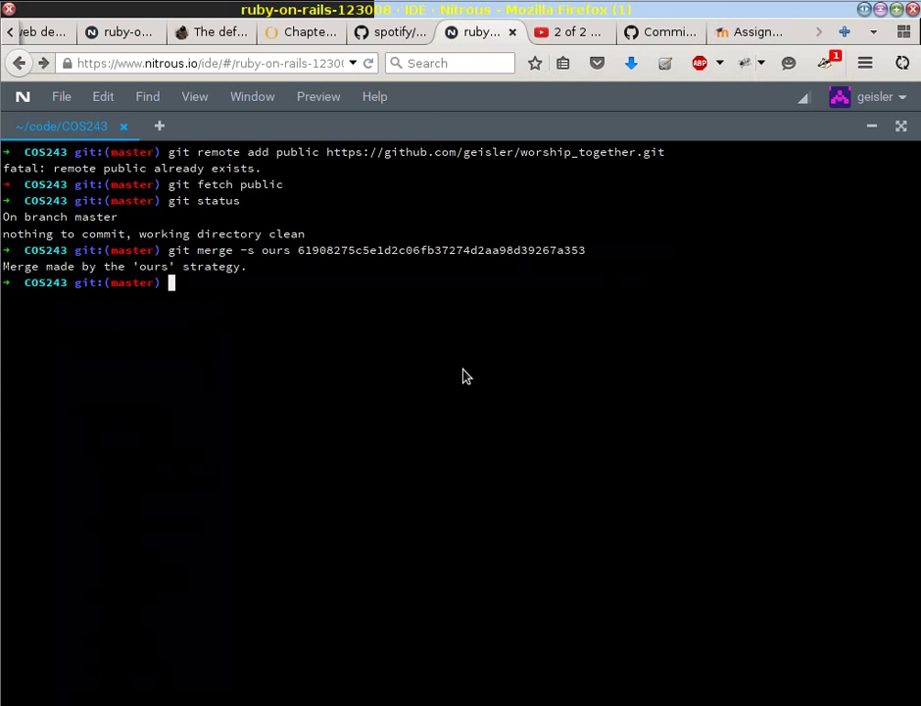
- Begin a 'git merge' command and paste the copied commit id into it
{"action": "type", "text": "git merge"}
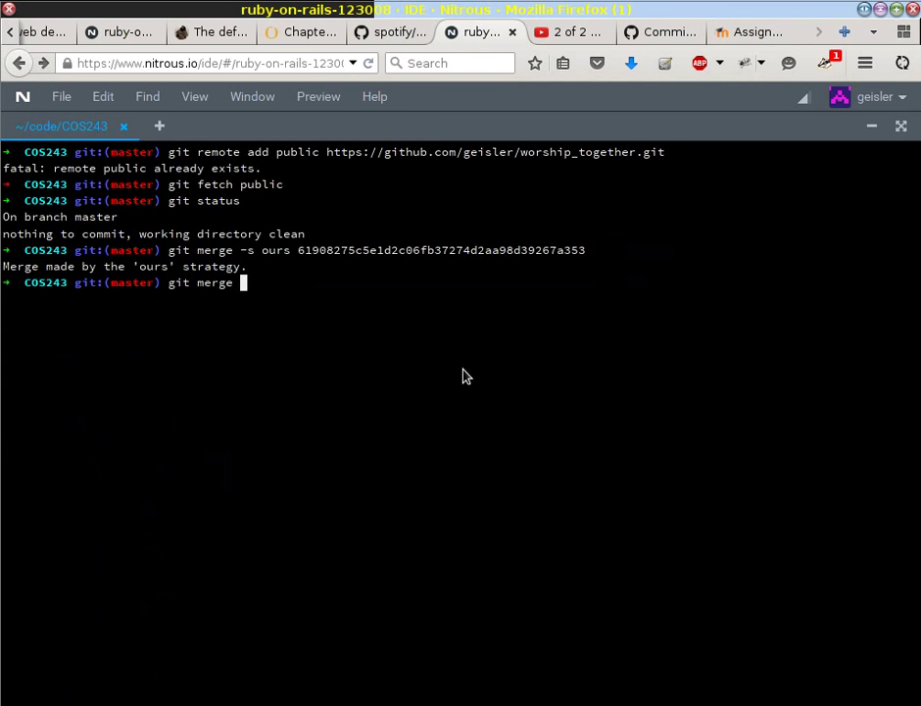
{"action": "mouse_move", "coordinate": [461, 376]}
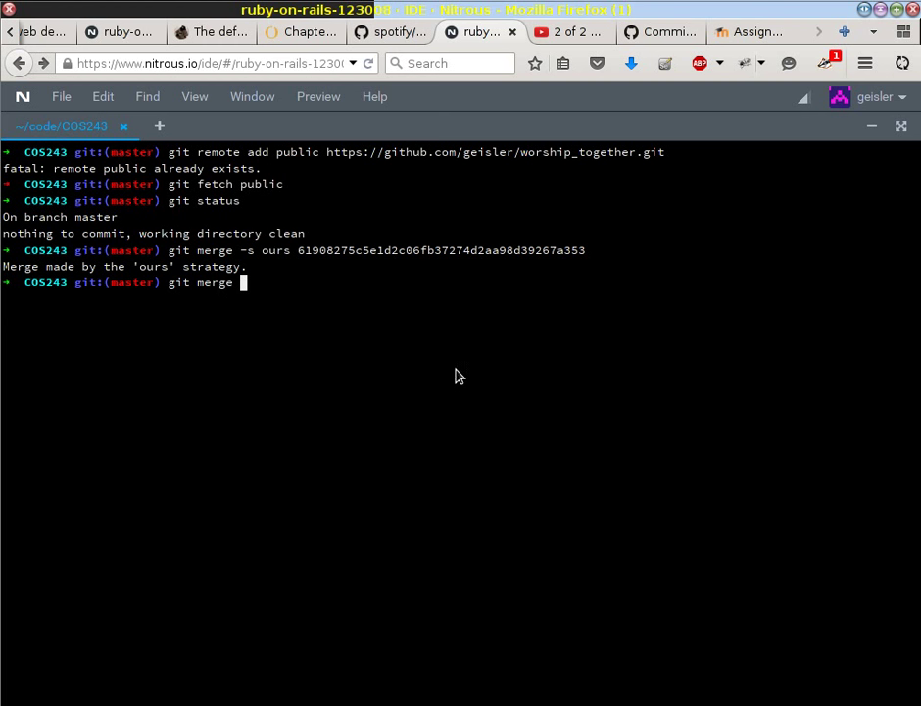
{"action": "right_click", "coordinate": [455, 377]}
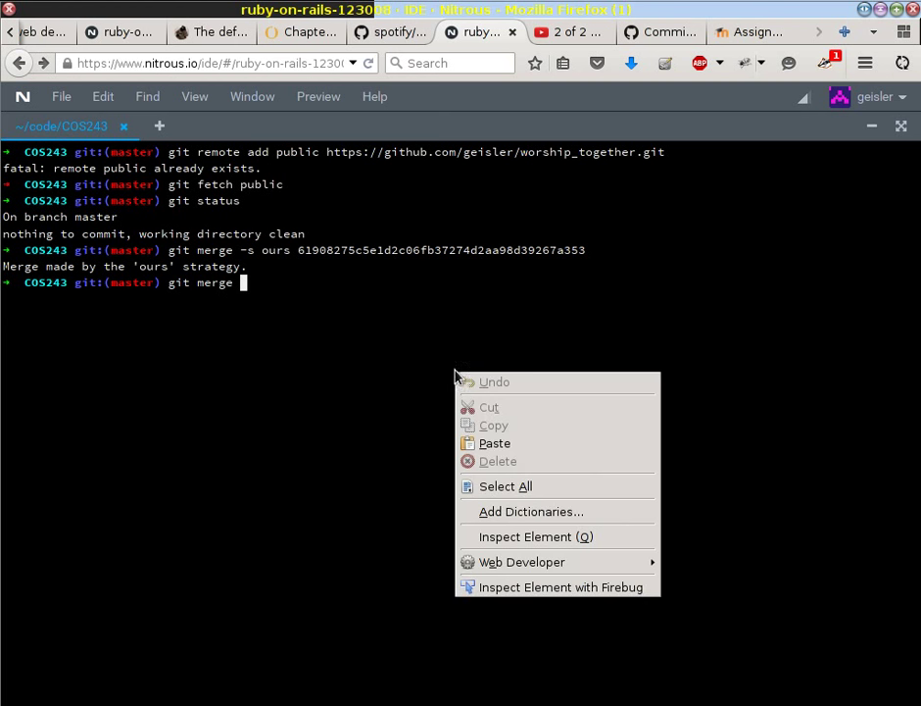
{"action": "left_click", "coordinate": [494, 443]}
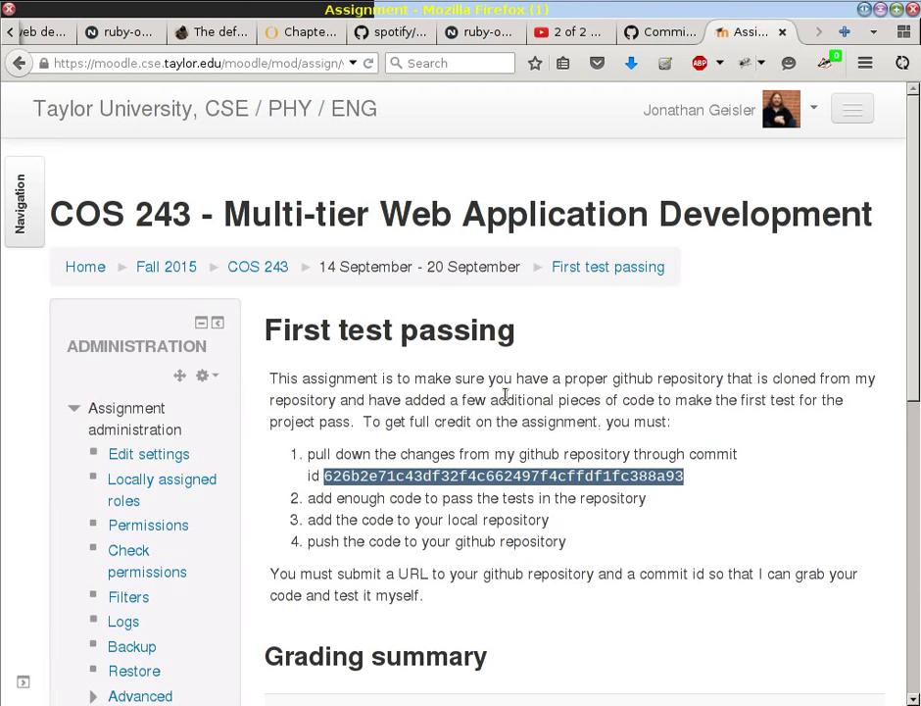
{"action": "mouse_move", "coordinate": [492, 284]}
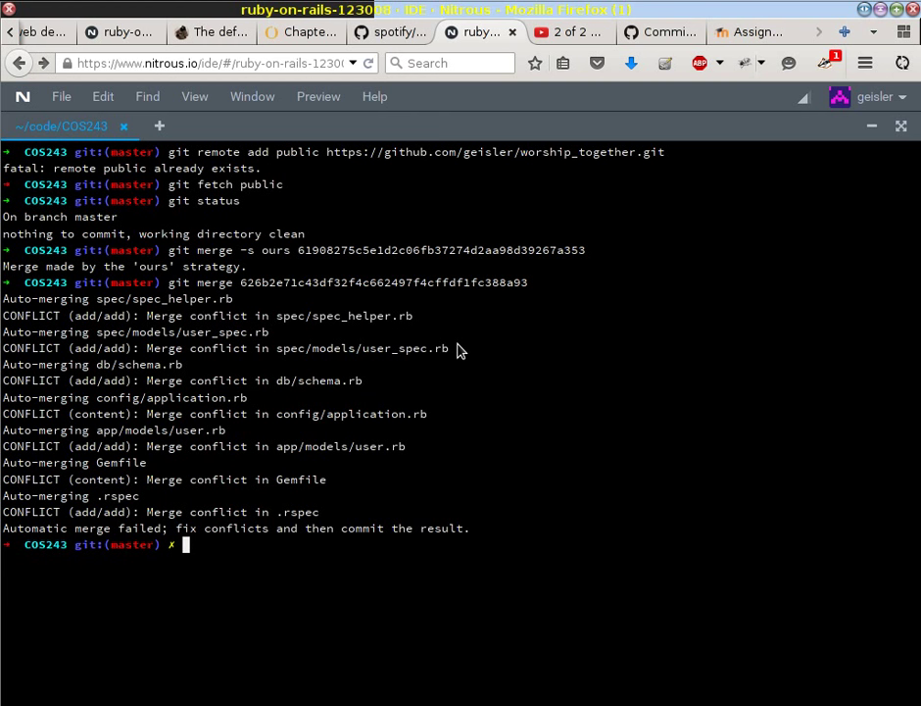
{"action": "mouse_move", "coordinate": [304, 513]}
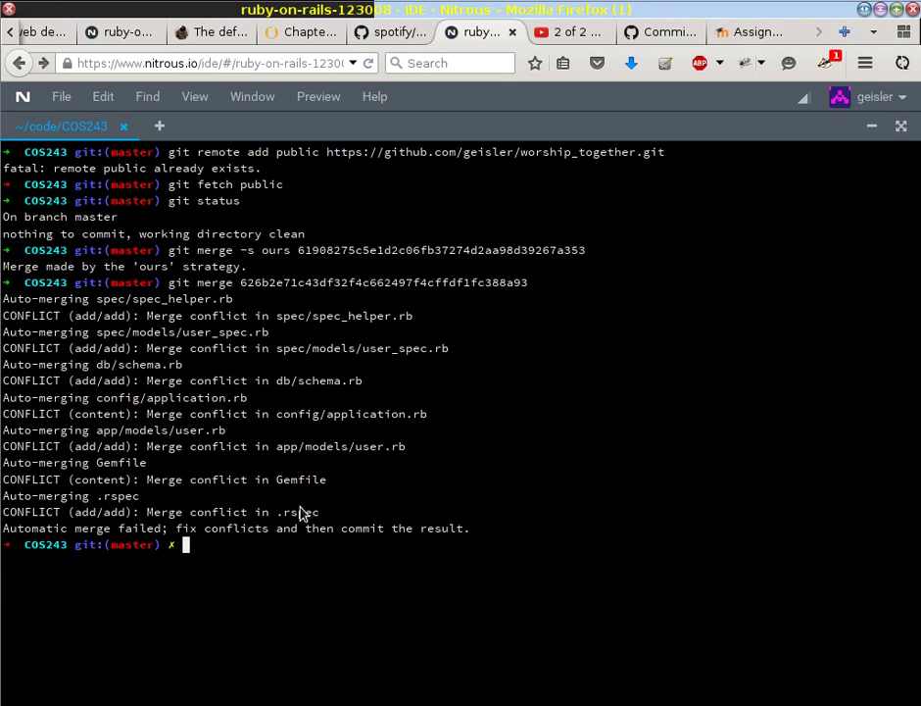
{"action": "mouse_move", "coordinate": [317, 329]}
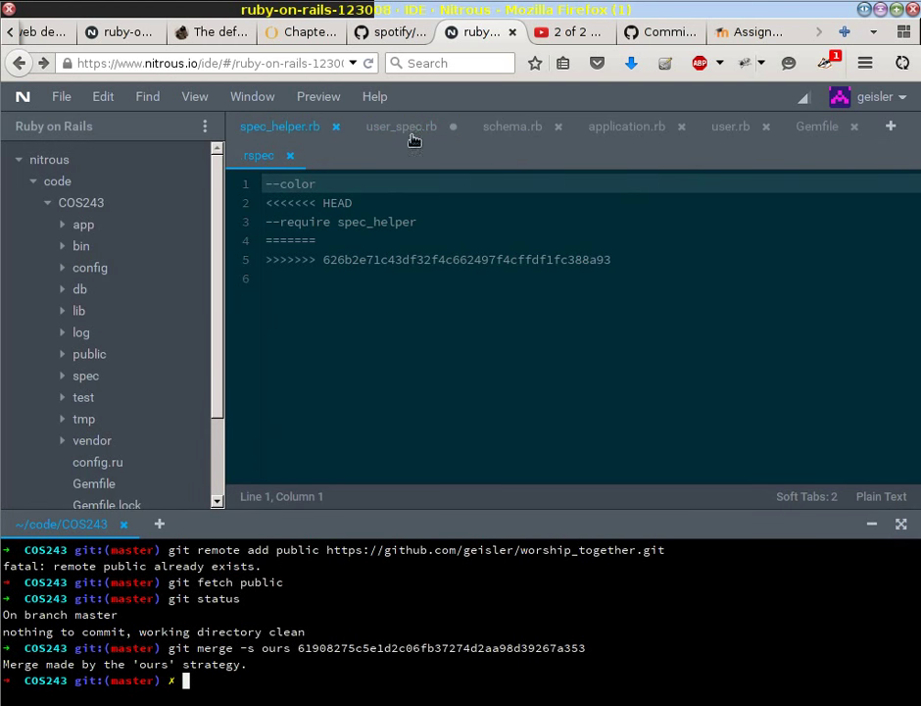
{"action": "mouse_move", "coordinate": [278, 126]}
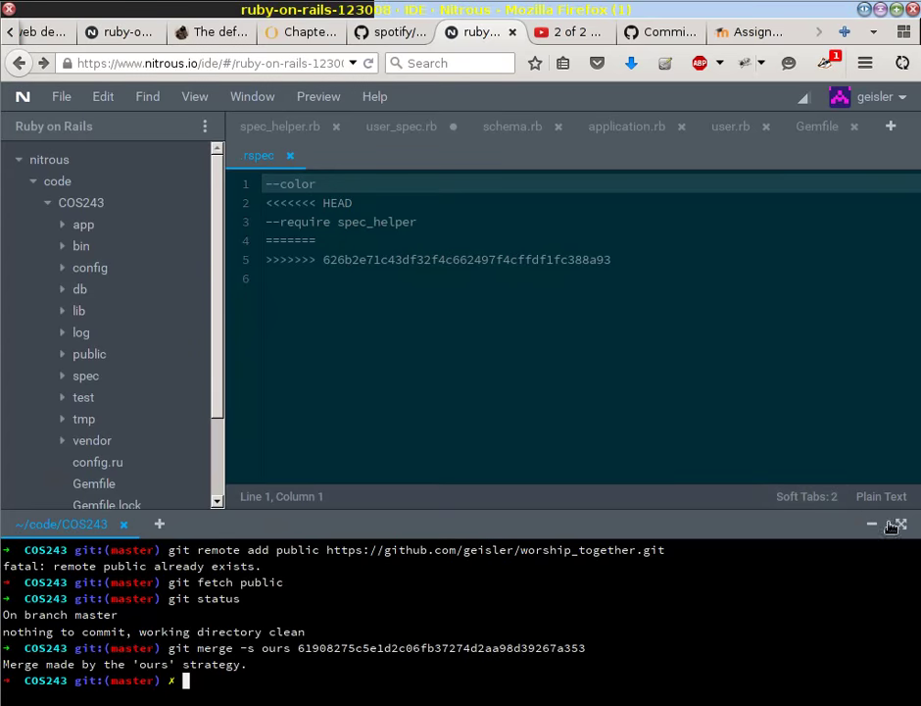
- Review the HEAD conflict markers in .rspec, spec_helper.rb and user_spec.rb
{"action": "left_click", "coordinate": [900, 524]}
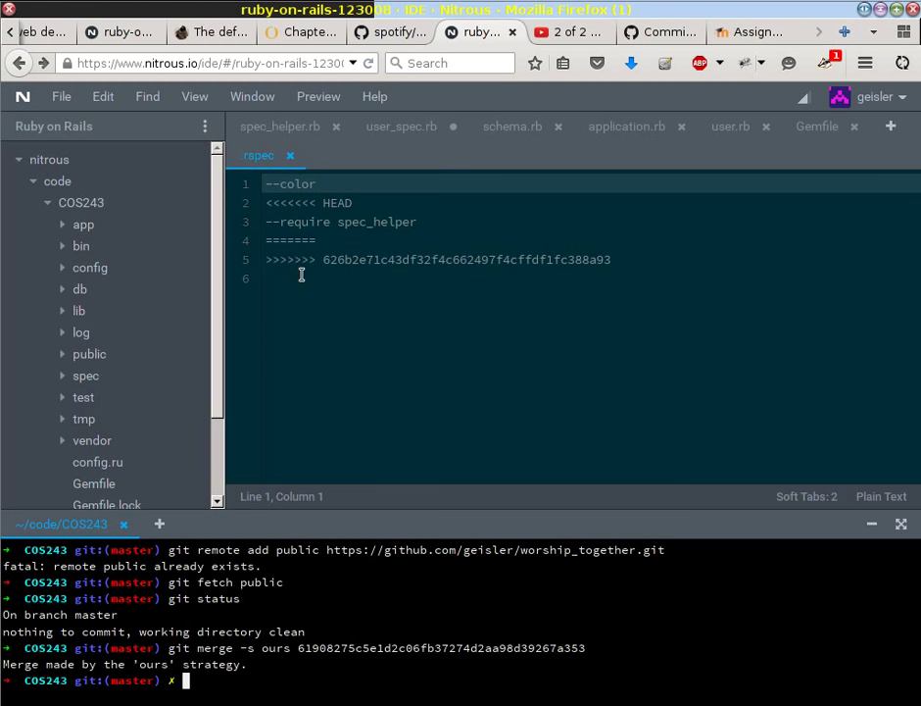
{"action": "left_click", "coordinate": [278, 126]}
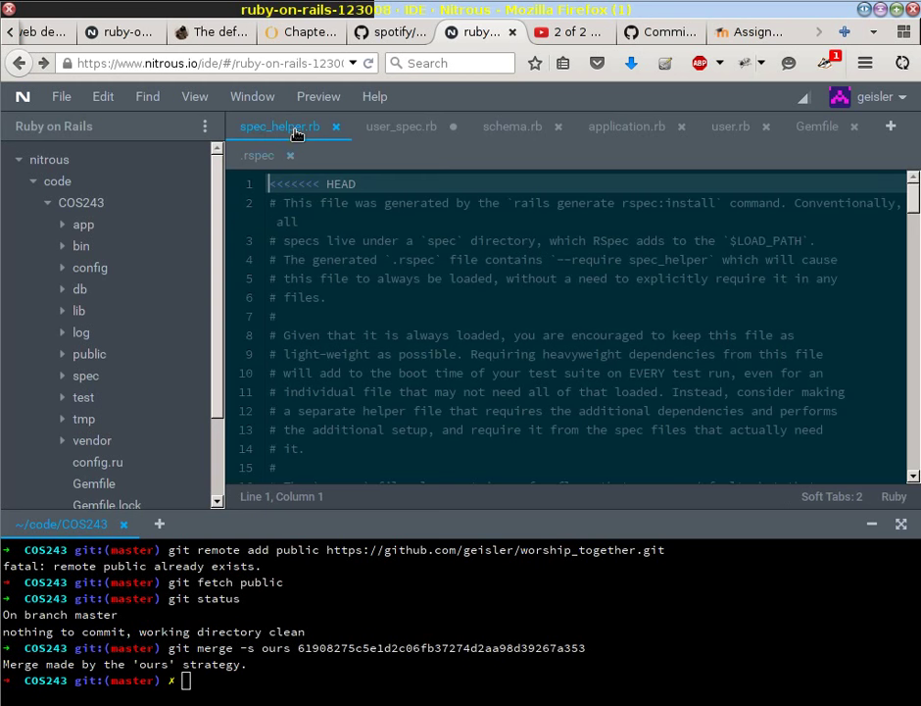
{"action": "scroll", "scroll_direction": "down", "scroll_amount": 3}
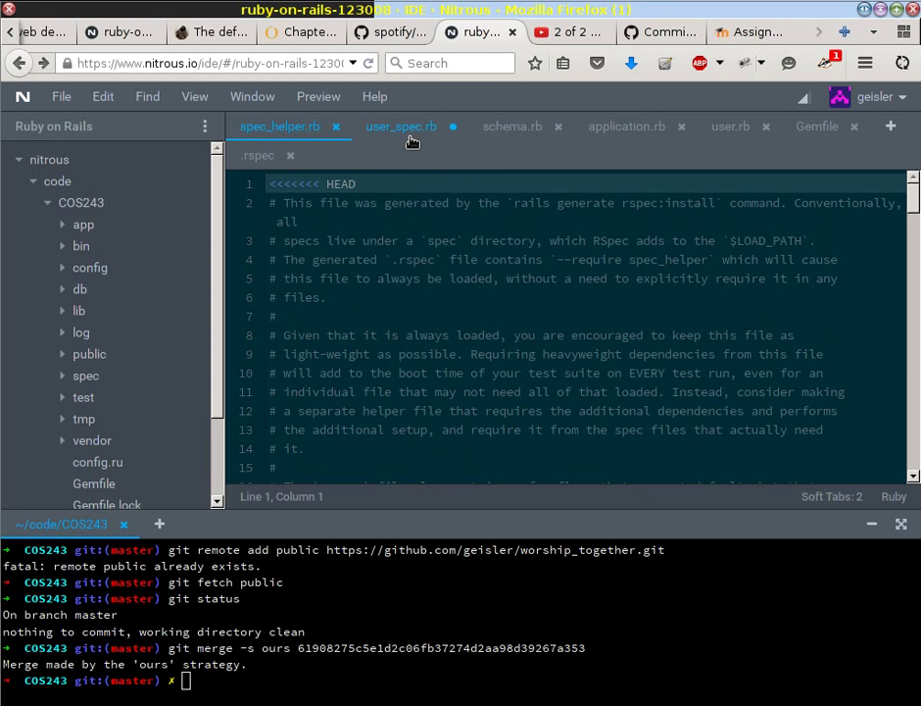
{"action": "left_click", "coordinate": [400, 125]}
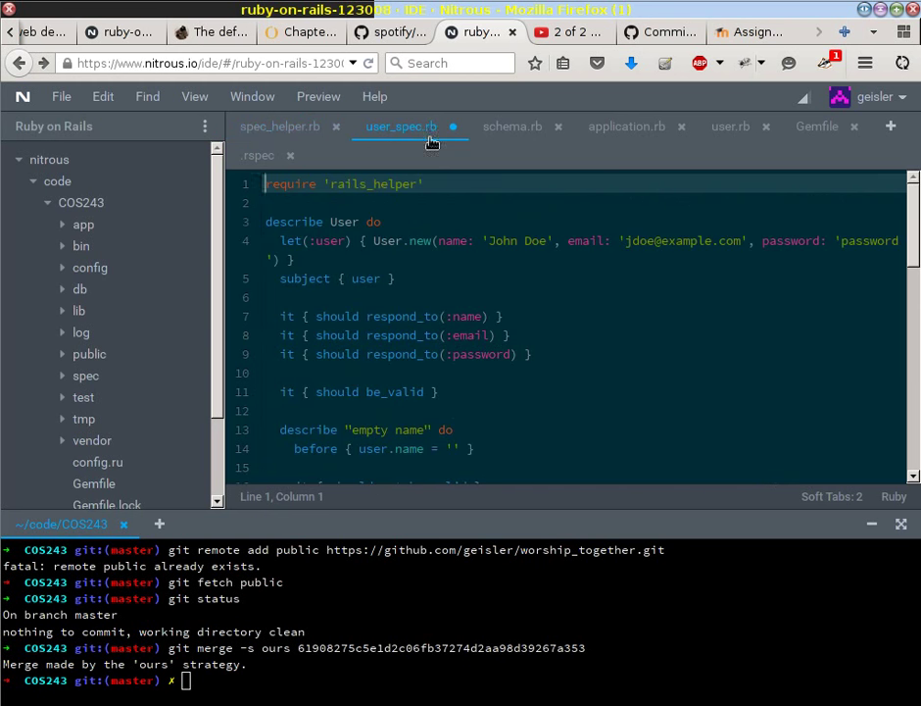
{"action": "left_click", "coordinate": [278, 126]}
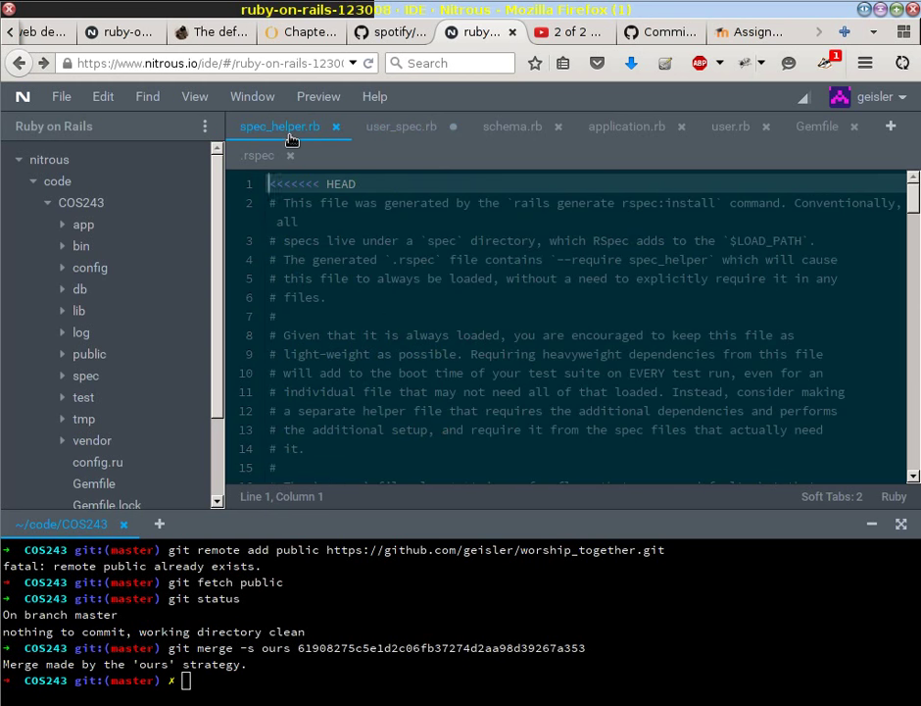